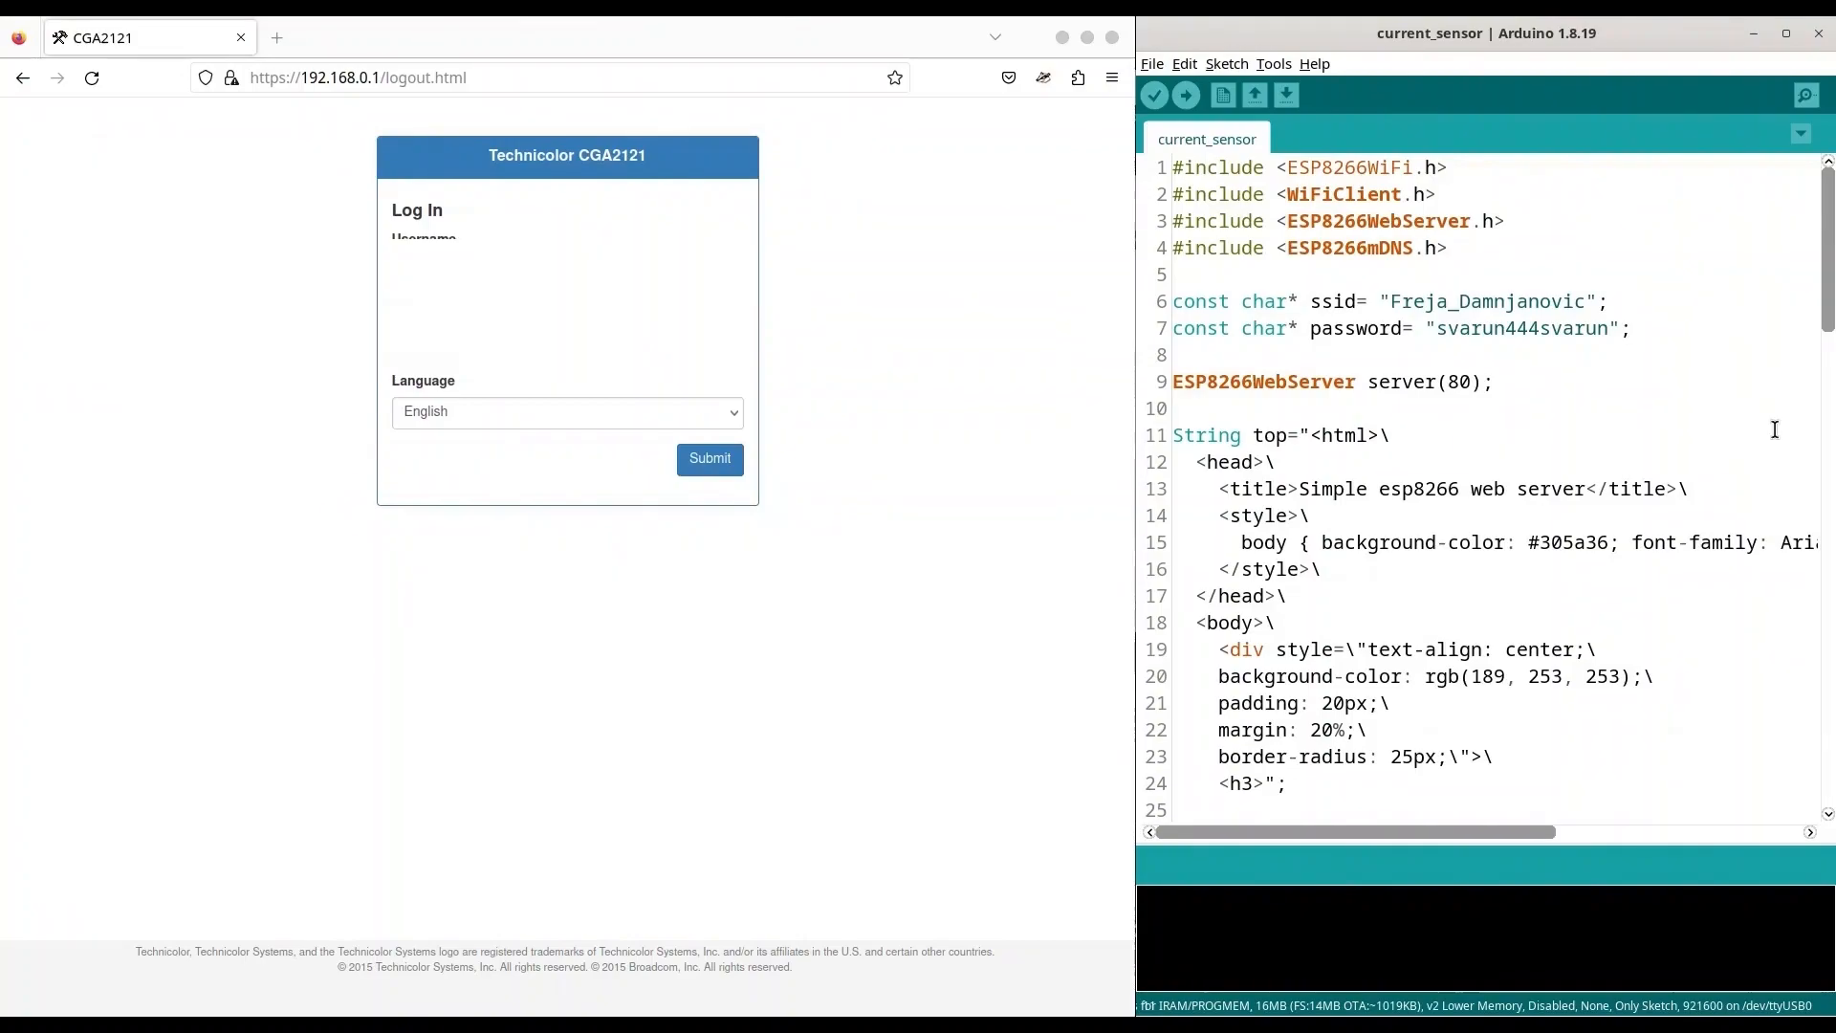
{"action": "mouse_move", "coordinate": [1794, 417]}
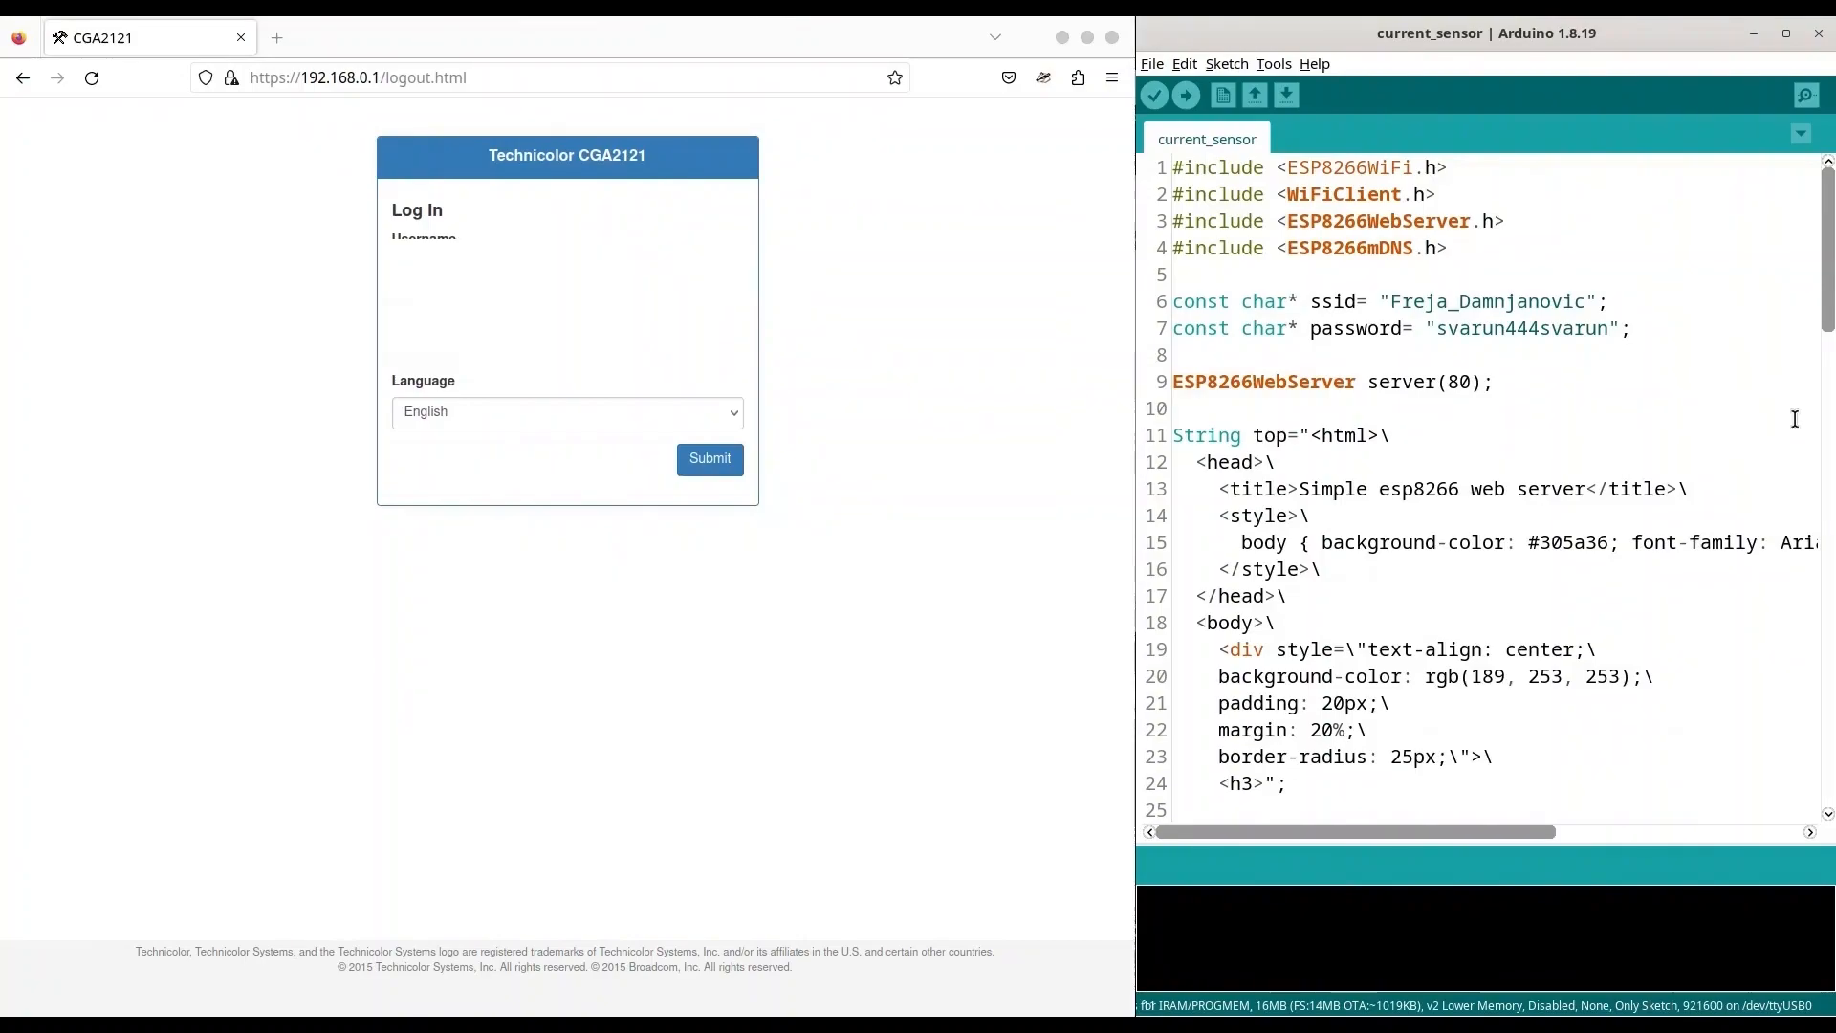
Show the ESP8266's serial output (IP 192.168.0.25) and select its MAC address 48:55:19:C7:DC:A0.
{"action": "left_click", "coordinate": [1274, 63]}
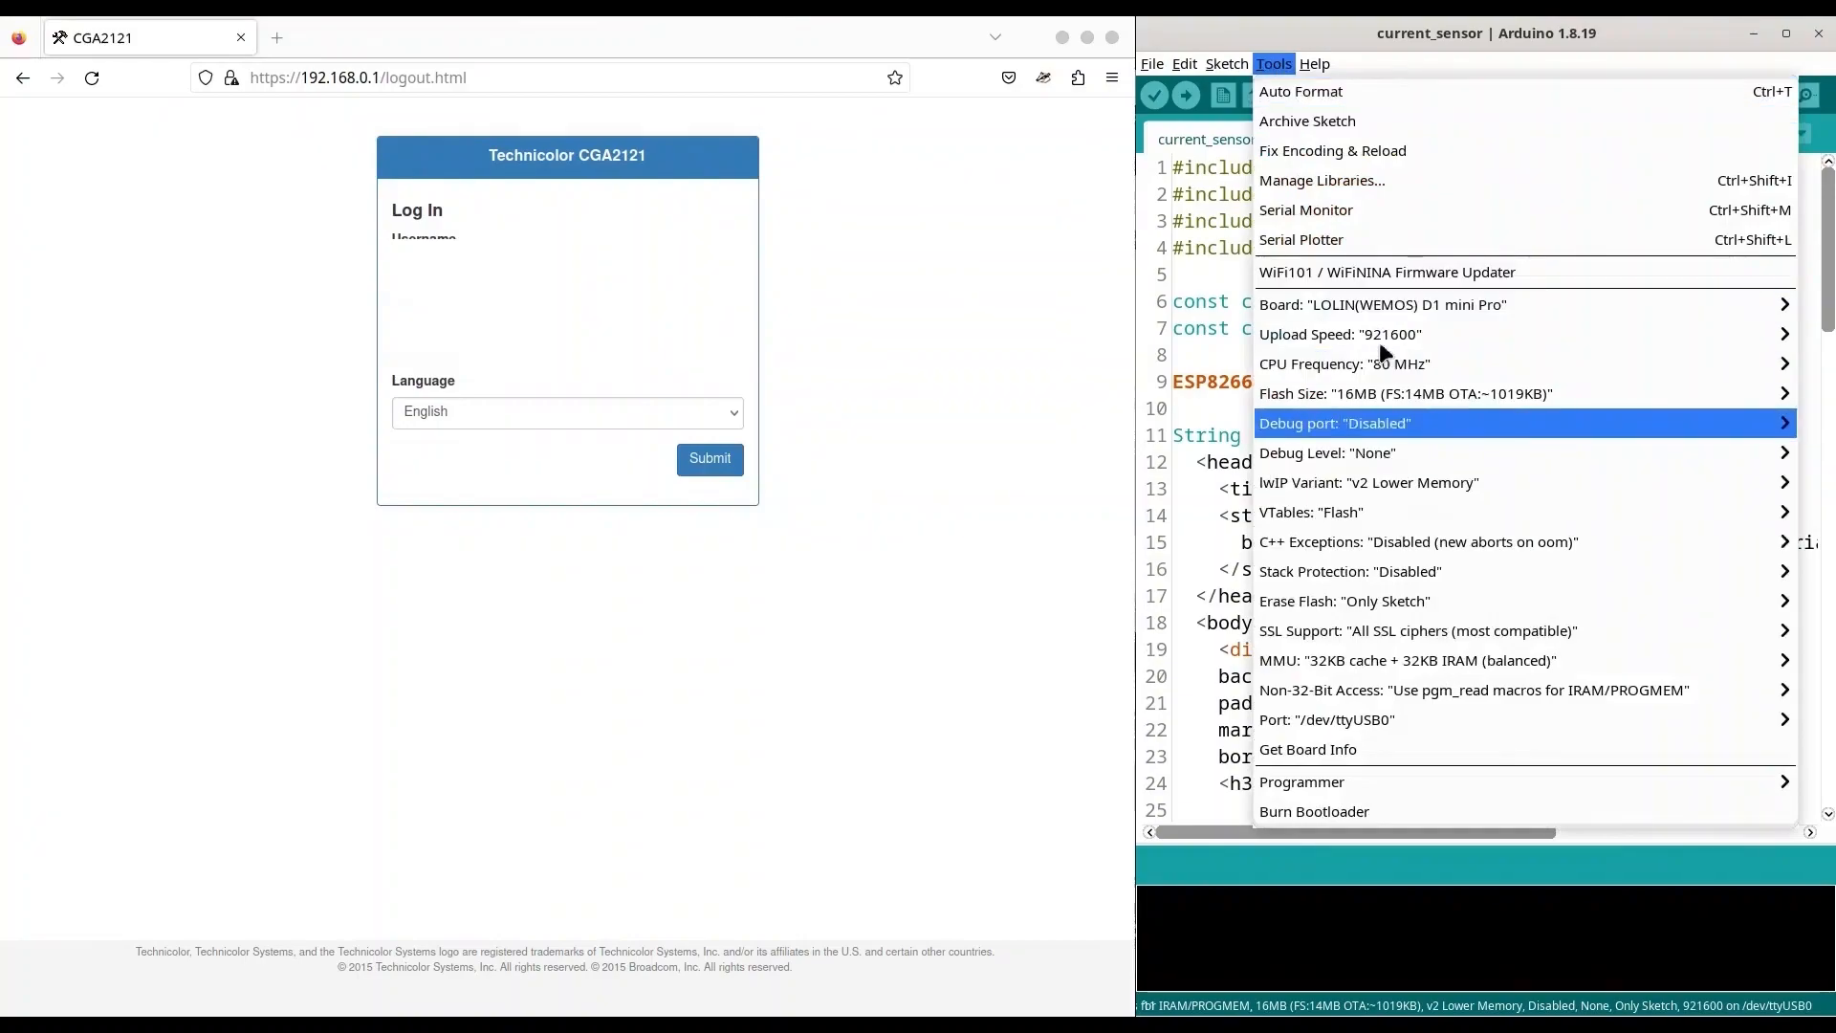
{"action": "left_click", "coordinate": [1304, 210]}
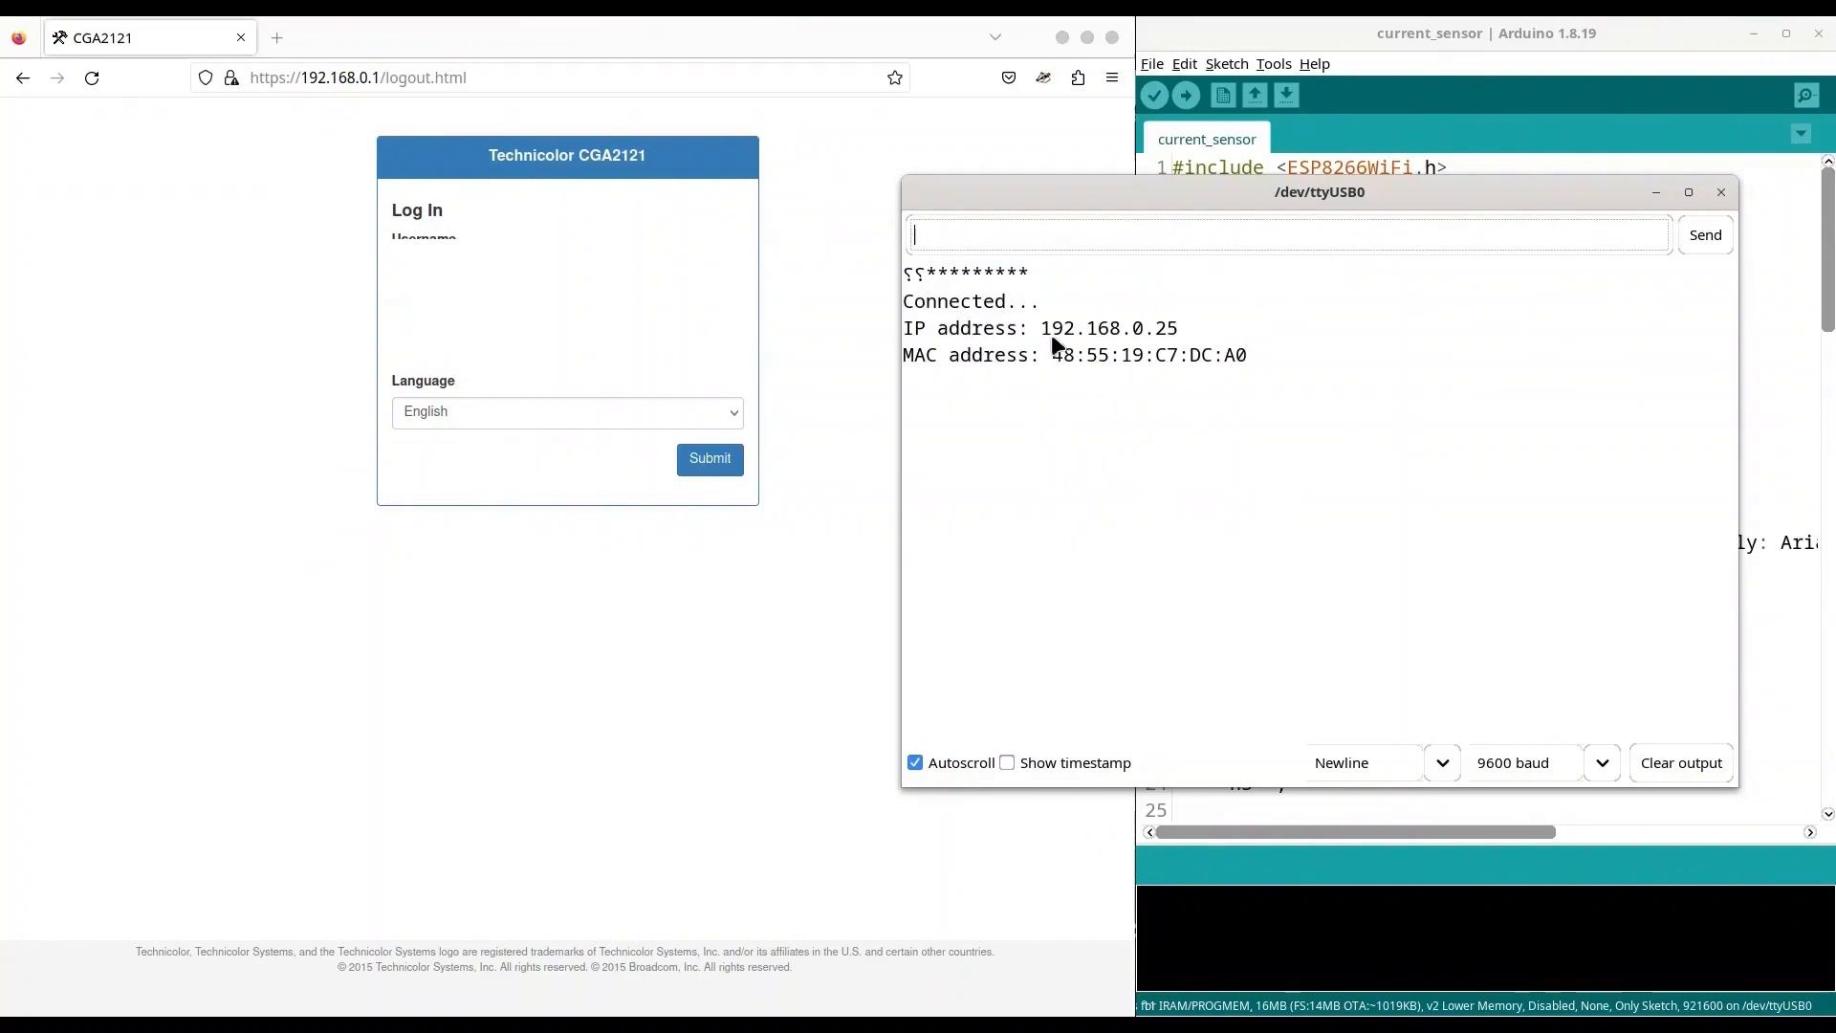
{"action": "mouse_move", "coordinate": [1153, 344]}
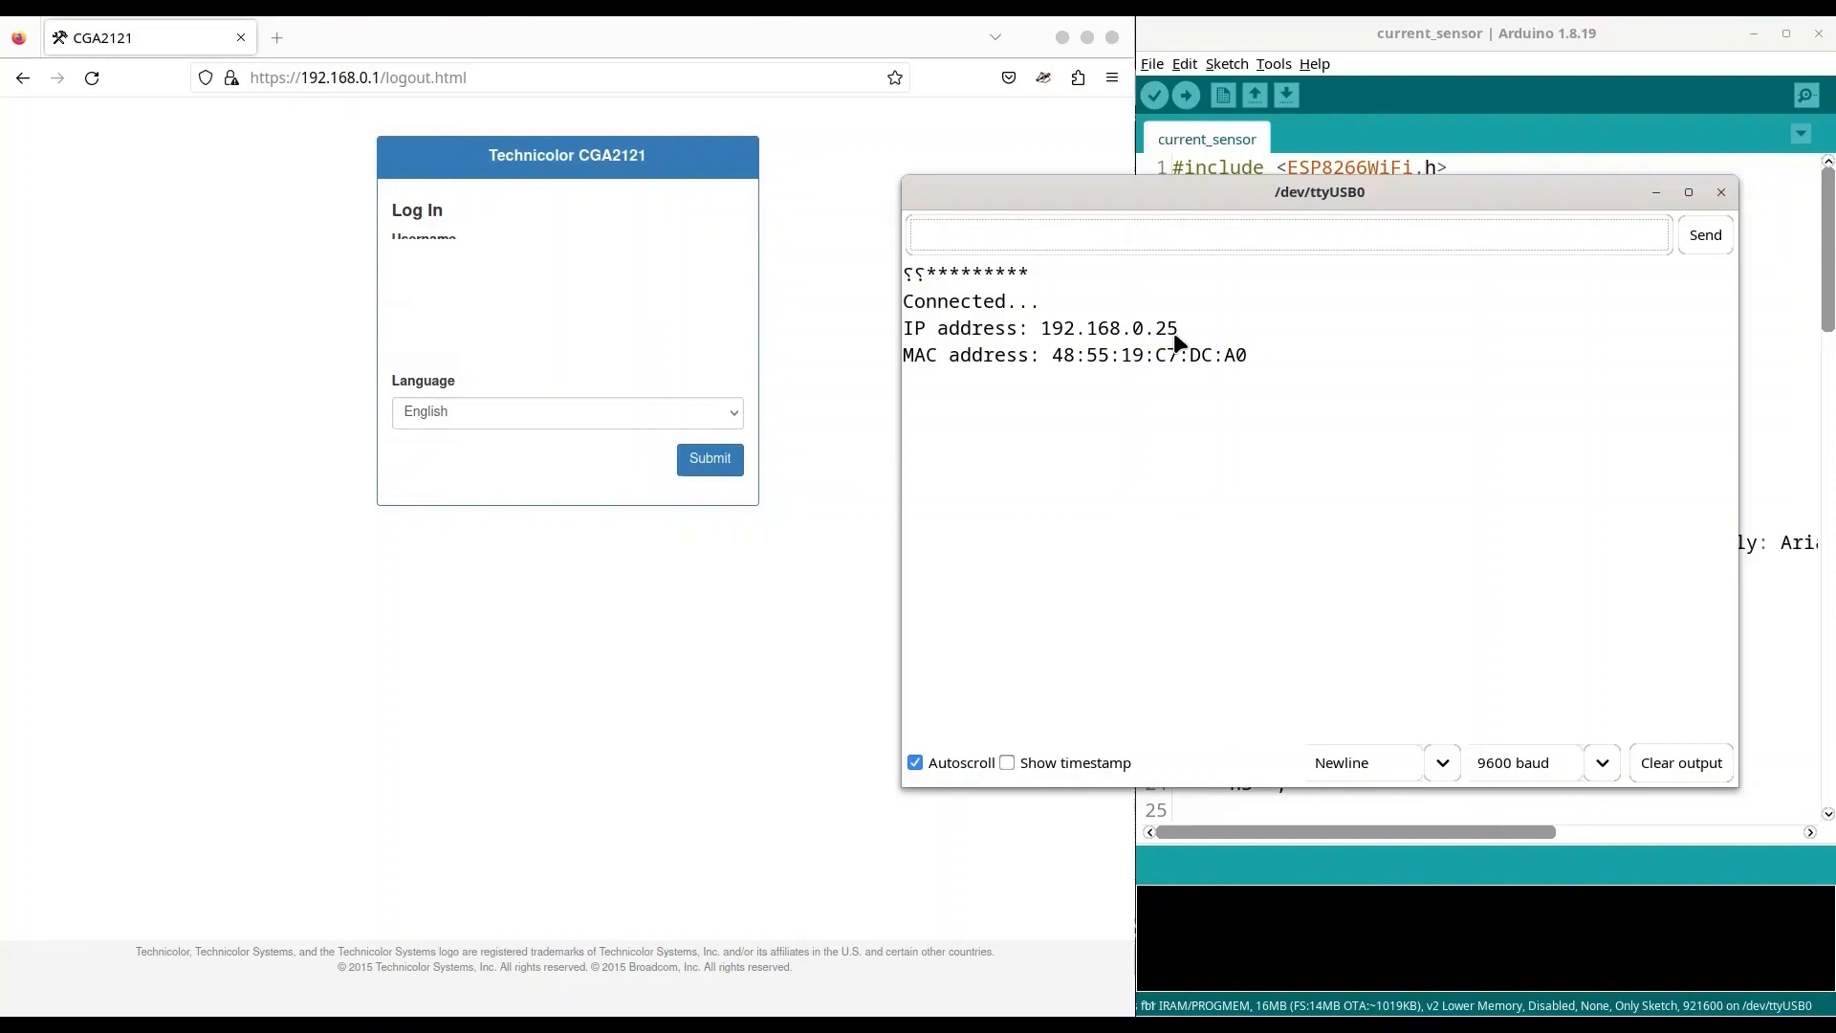
{"action": "left_click", "coordinate": [1285, 225]}
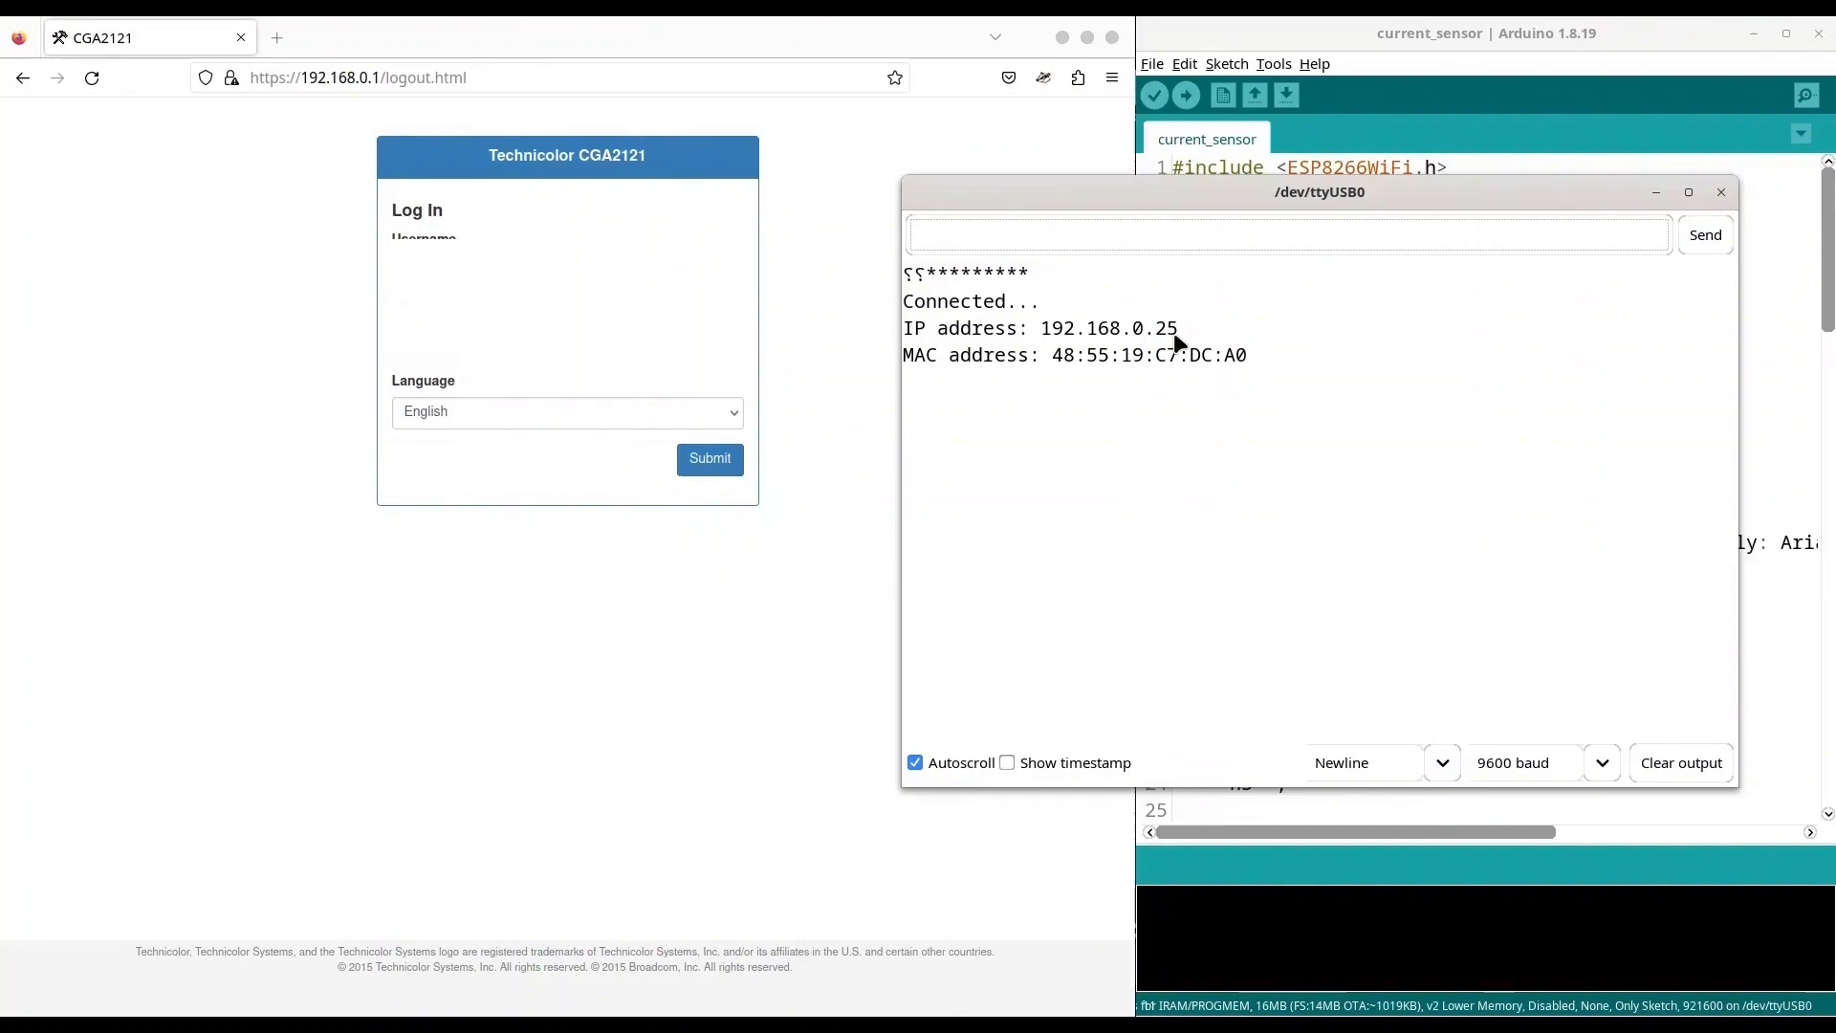
{"action": "double_click", "coordinate": [1236, 355]}
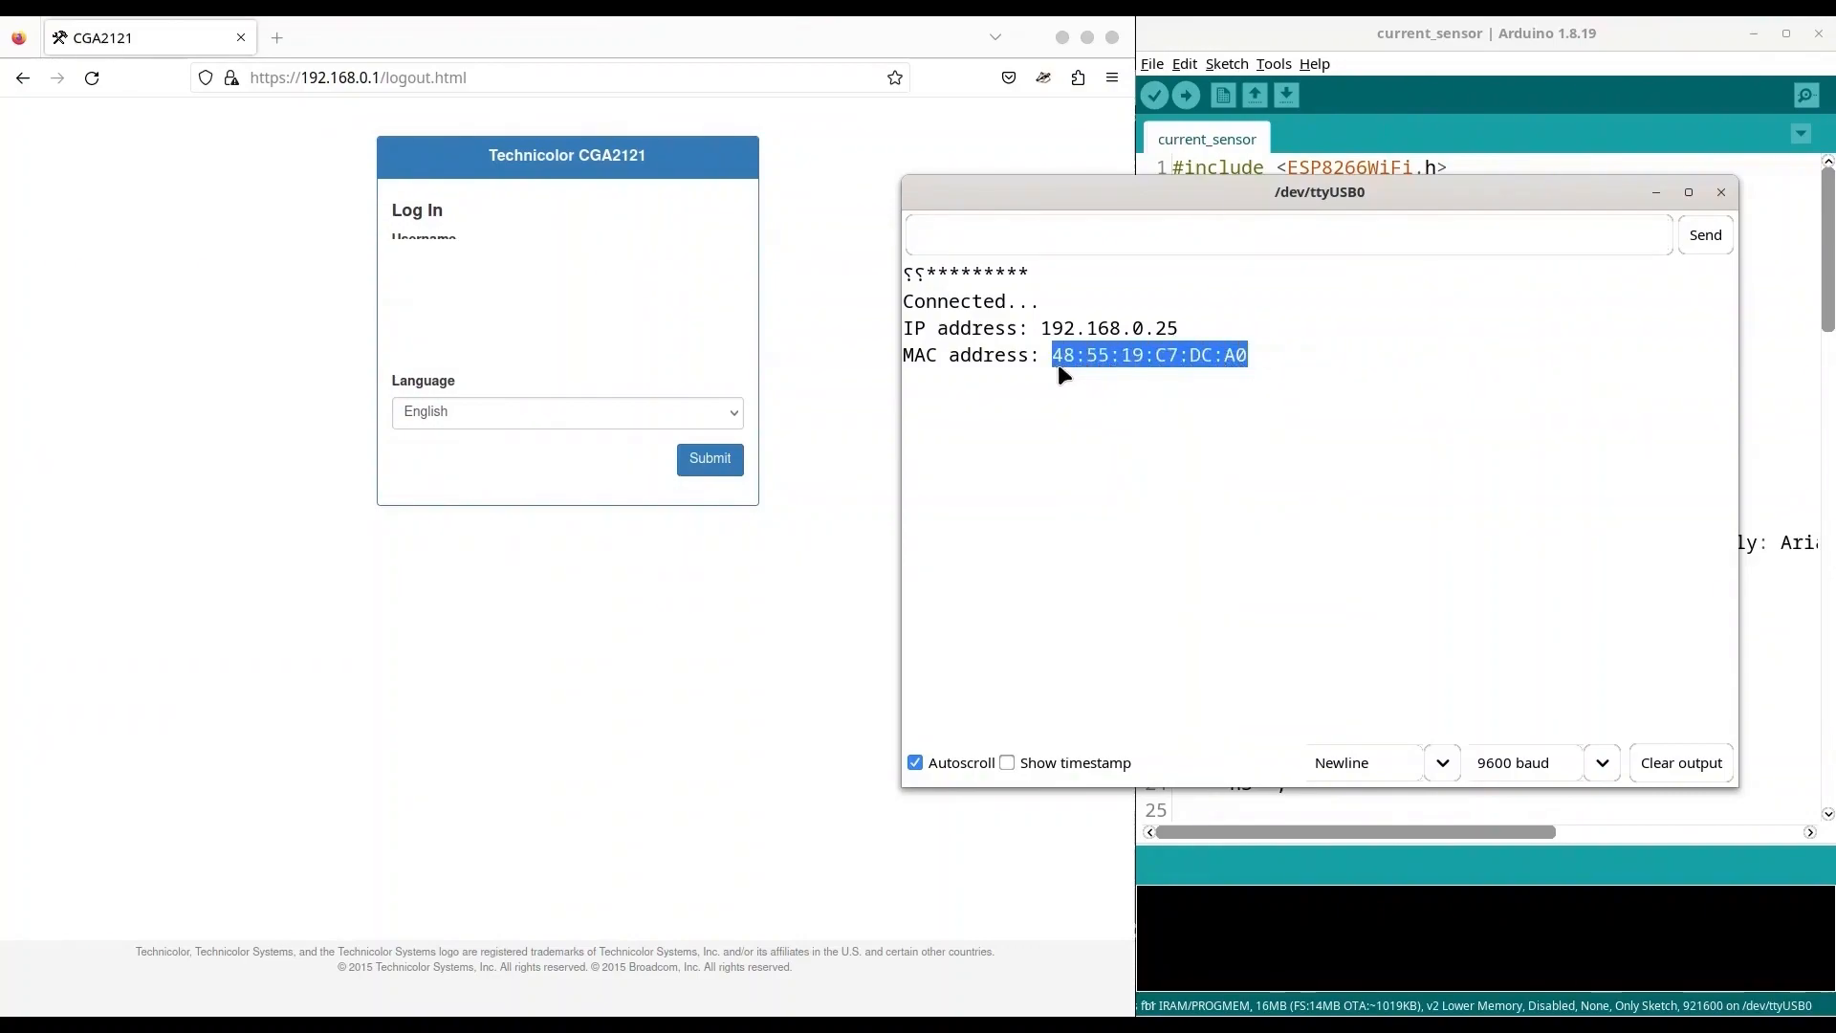
{"action": "mouse_move", "coordinate": [1182, 348]}
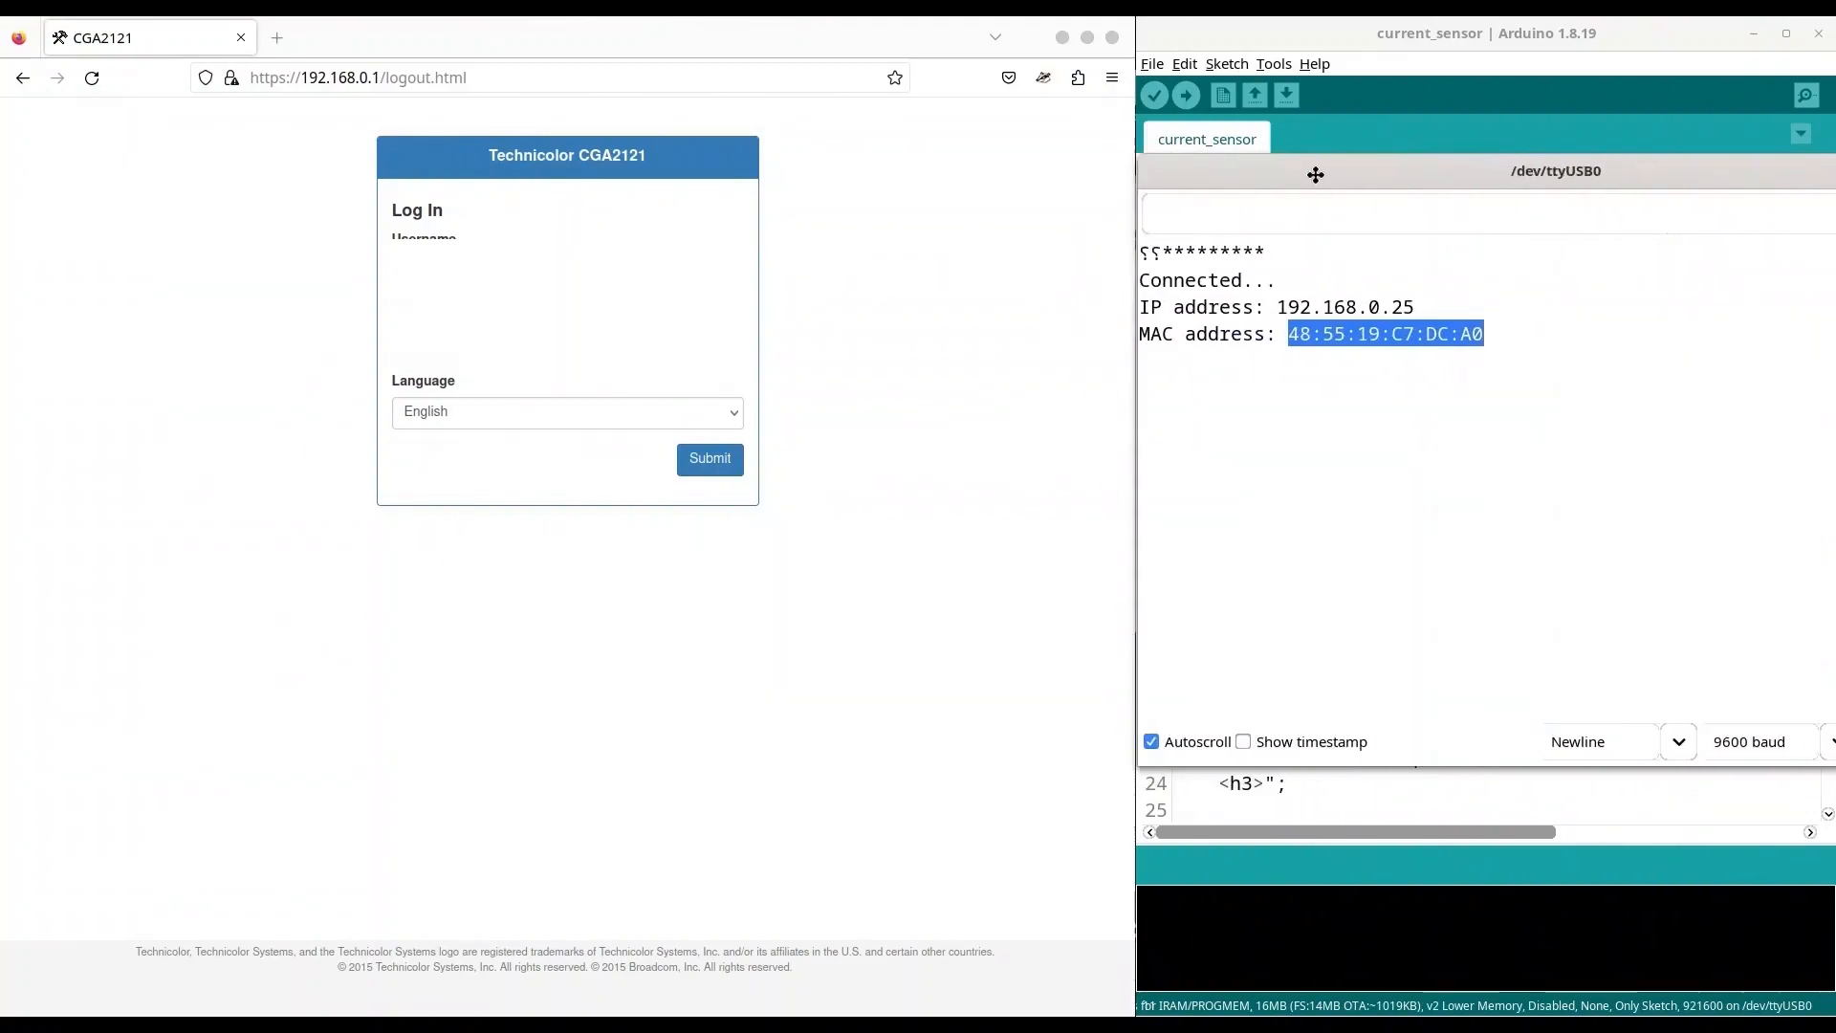
Log in to the router and navigate to Home Network > LAN & DHCP Settings with the reservation list.
{"action": "left_click", "coordinate": [709, 460]}
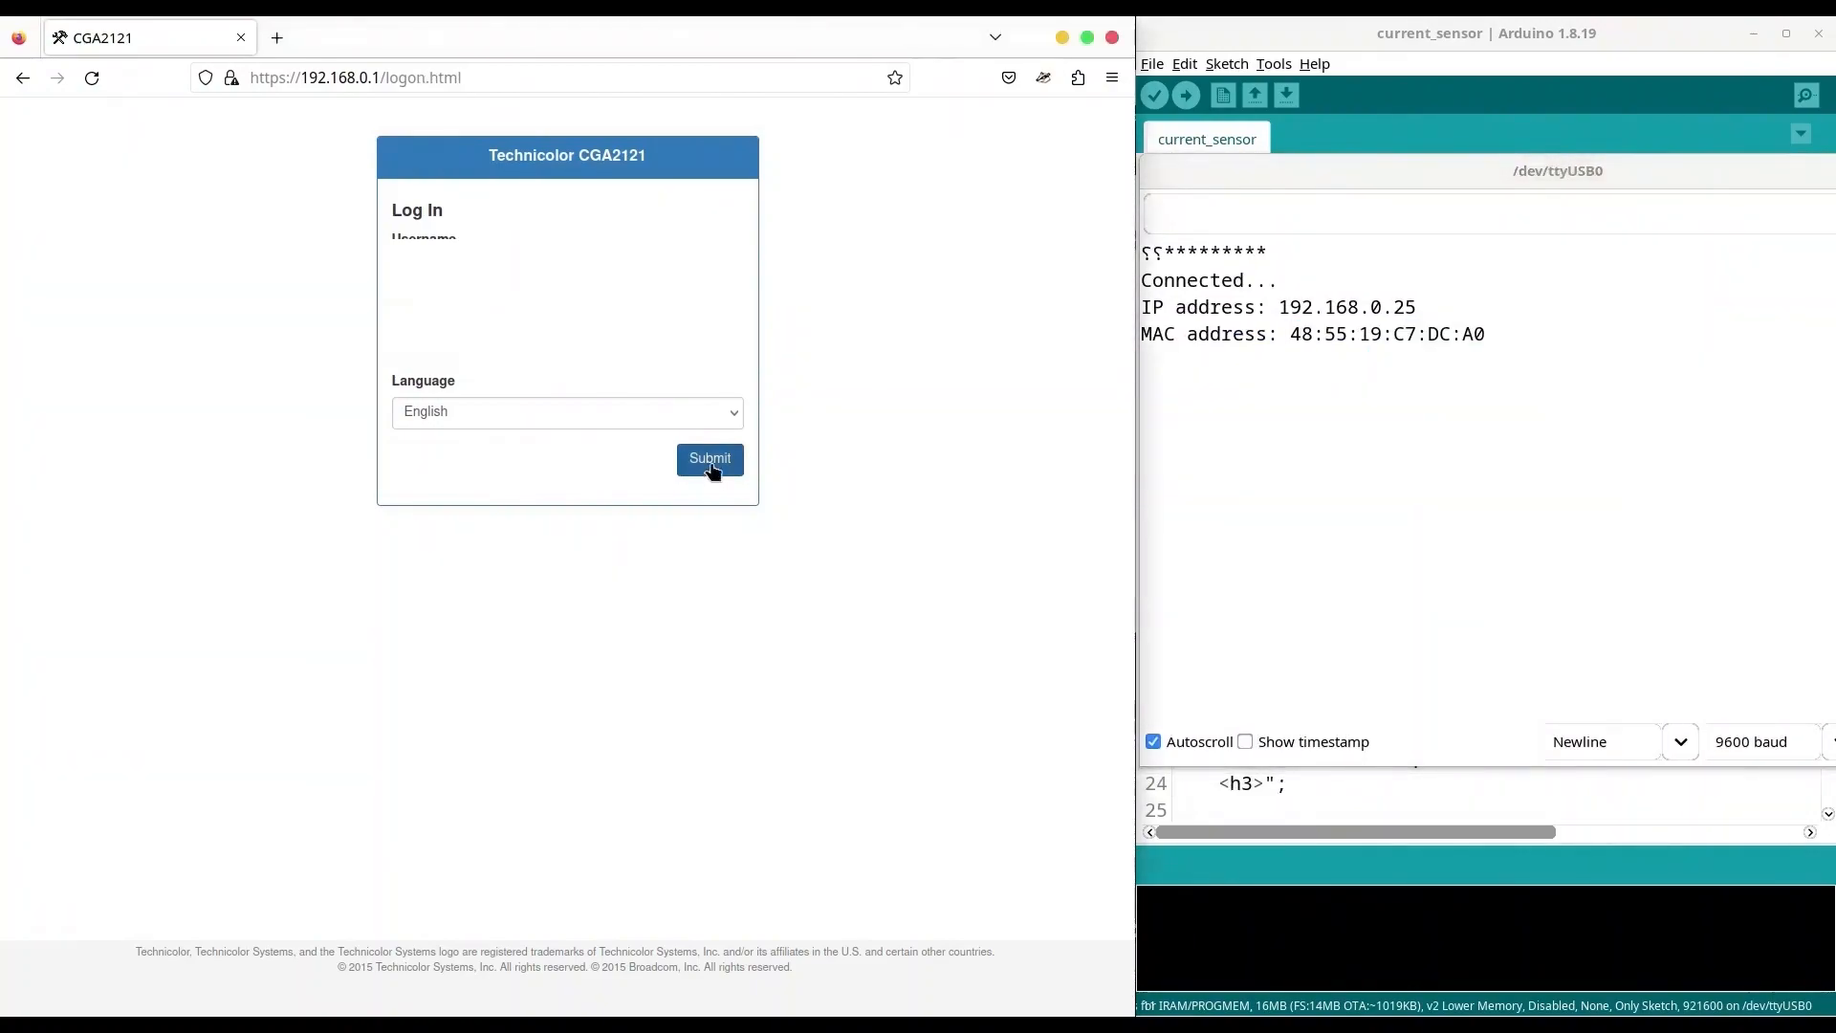
{"action": "left_click", "coordinate": [709, 459]}
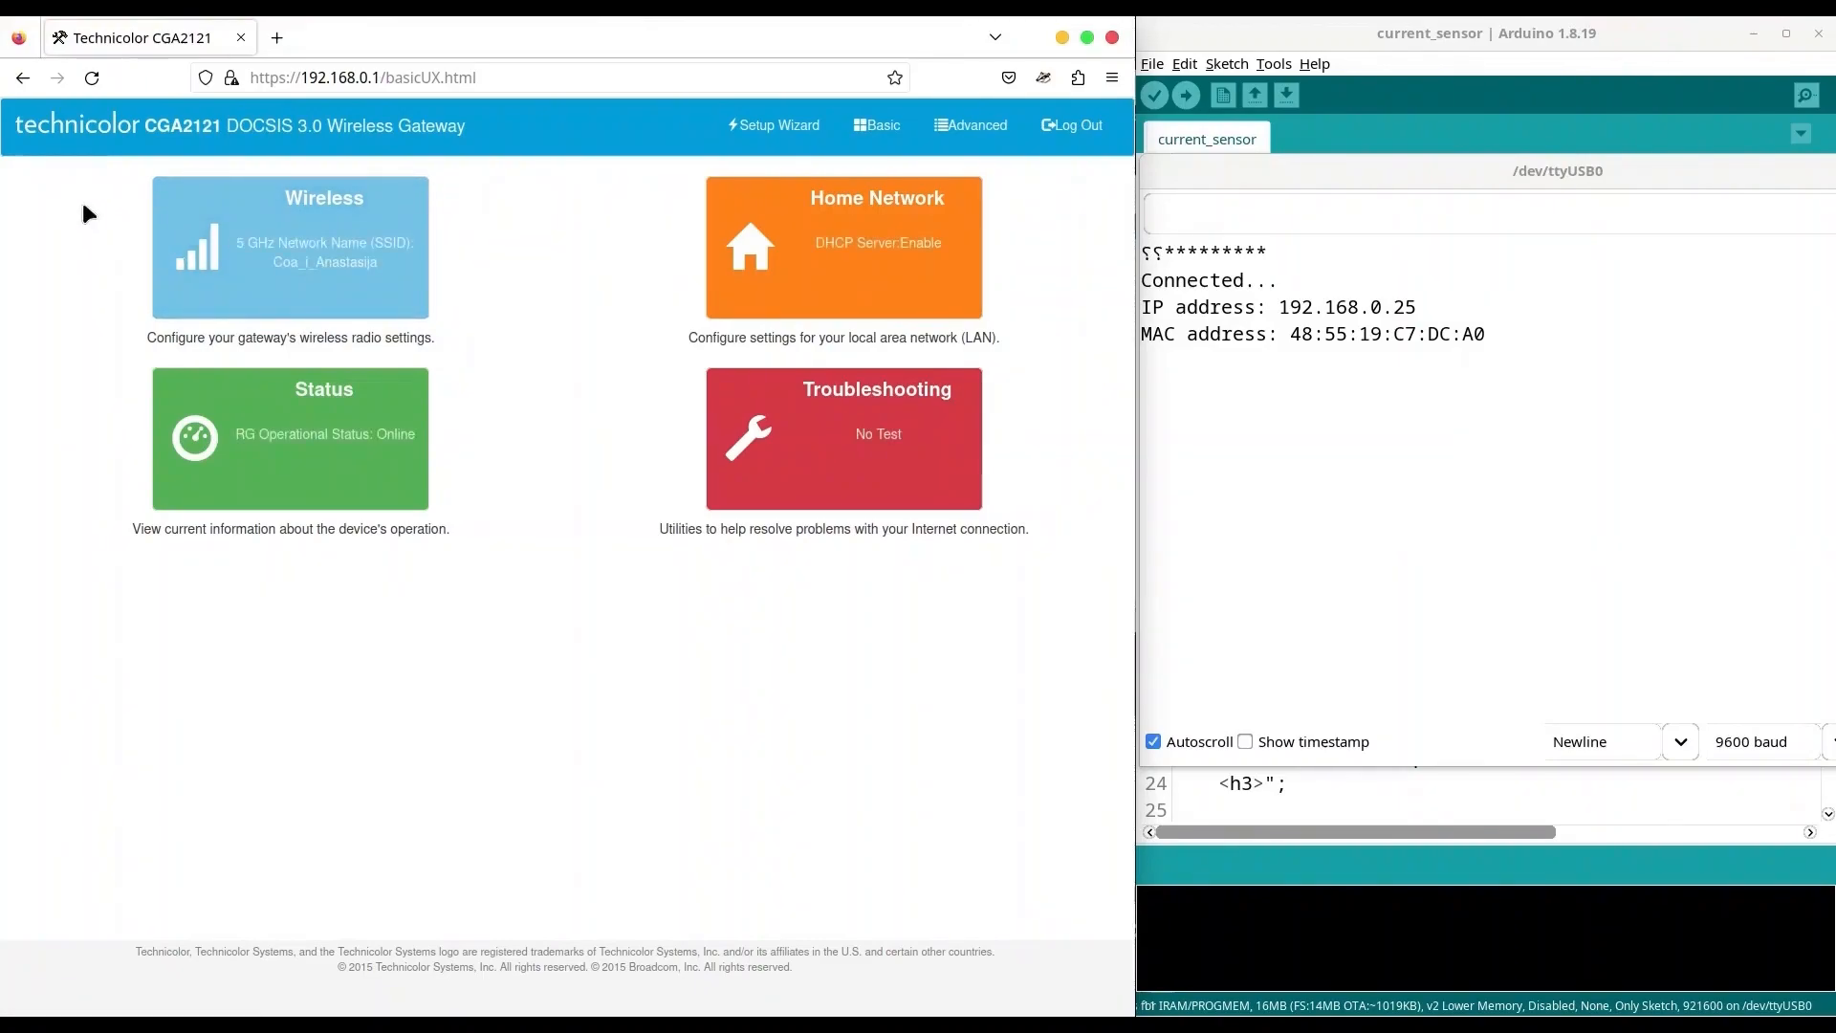
{"action": "mouse_move", "coordinate": [96, 202]}
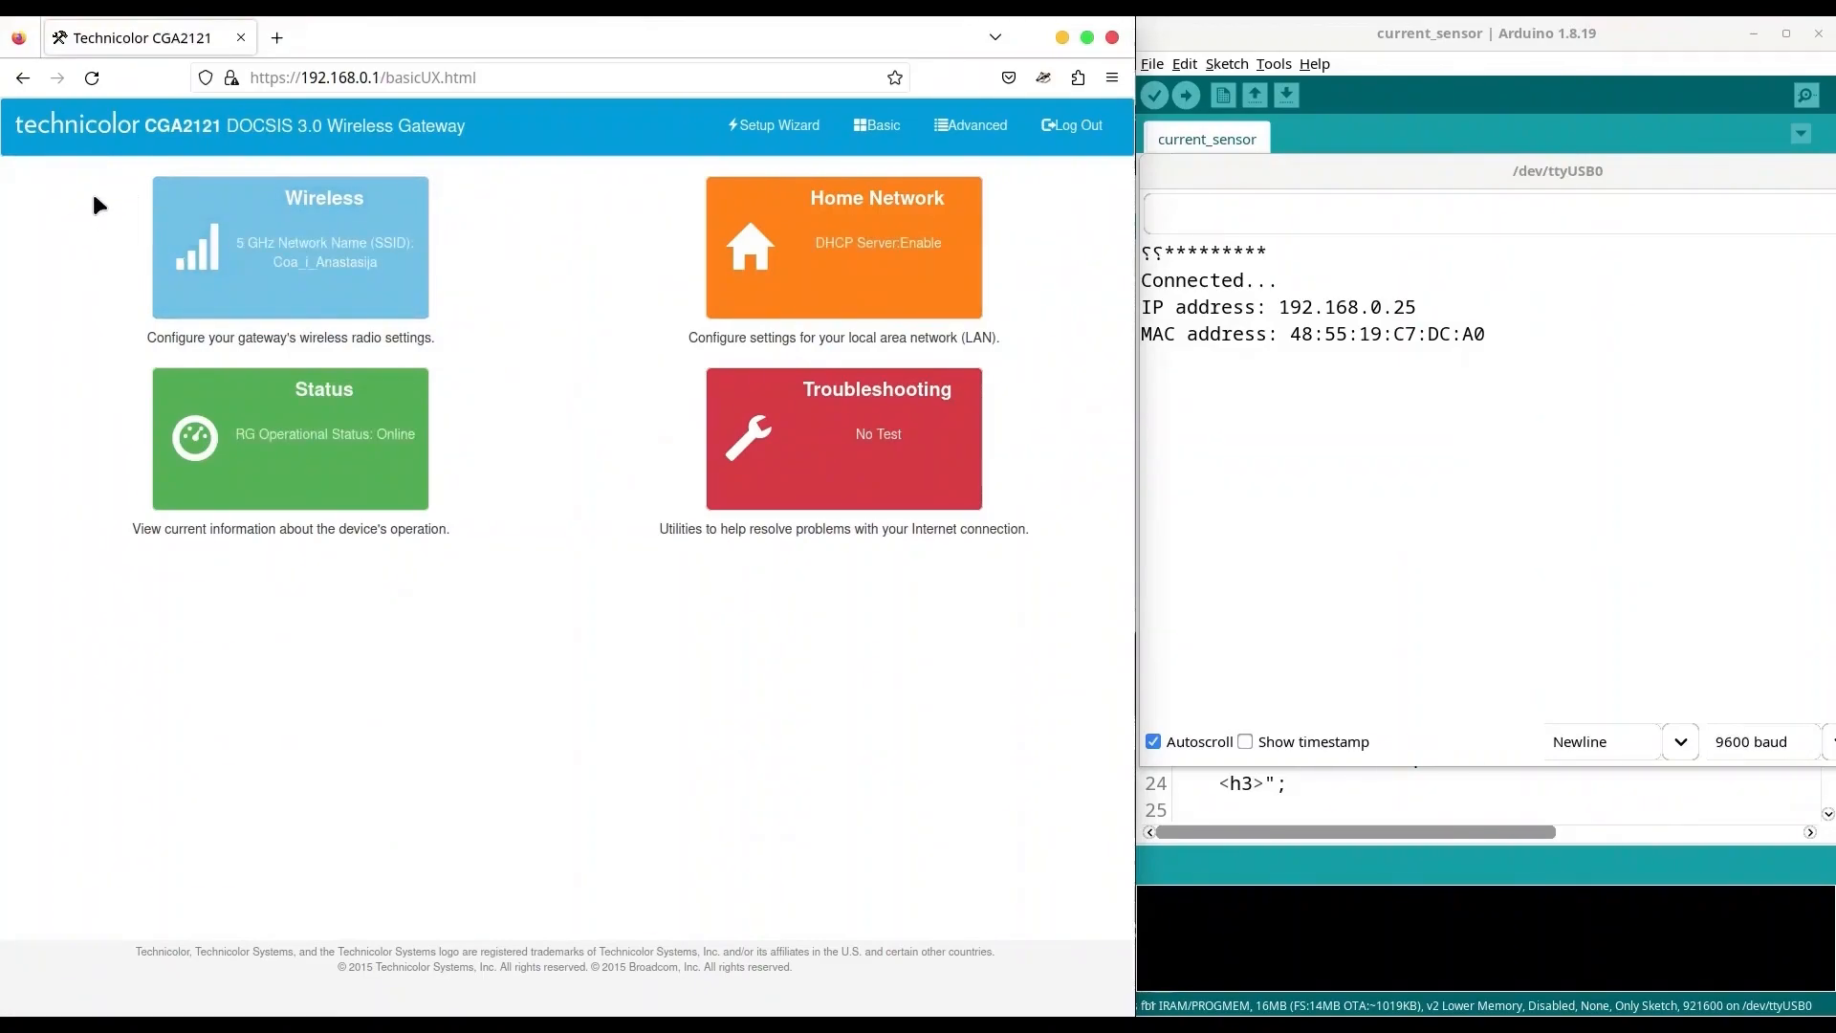
{"action": "mouse_move", "coordinate": [93, 180]}
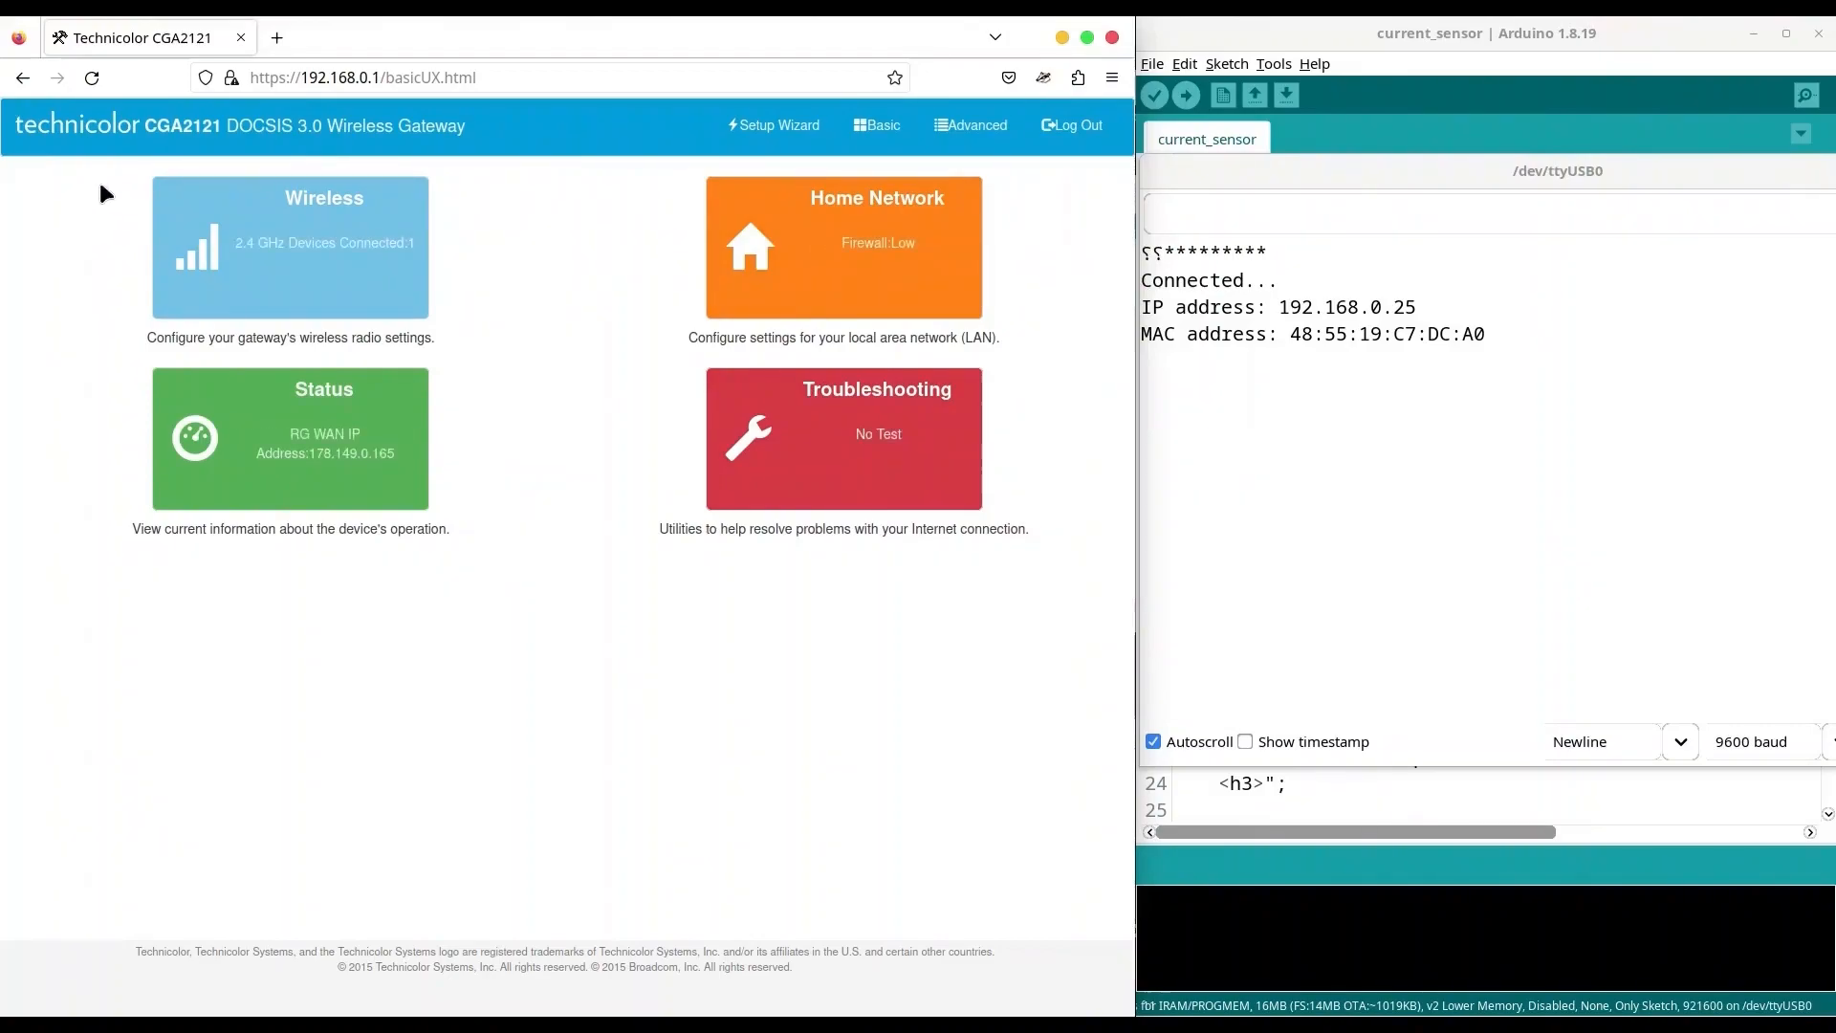
{"action": "mouse_move", "coordinate": [1043, 275]}
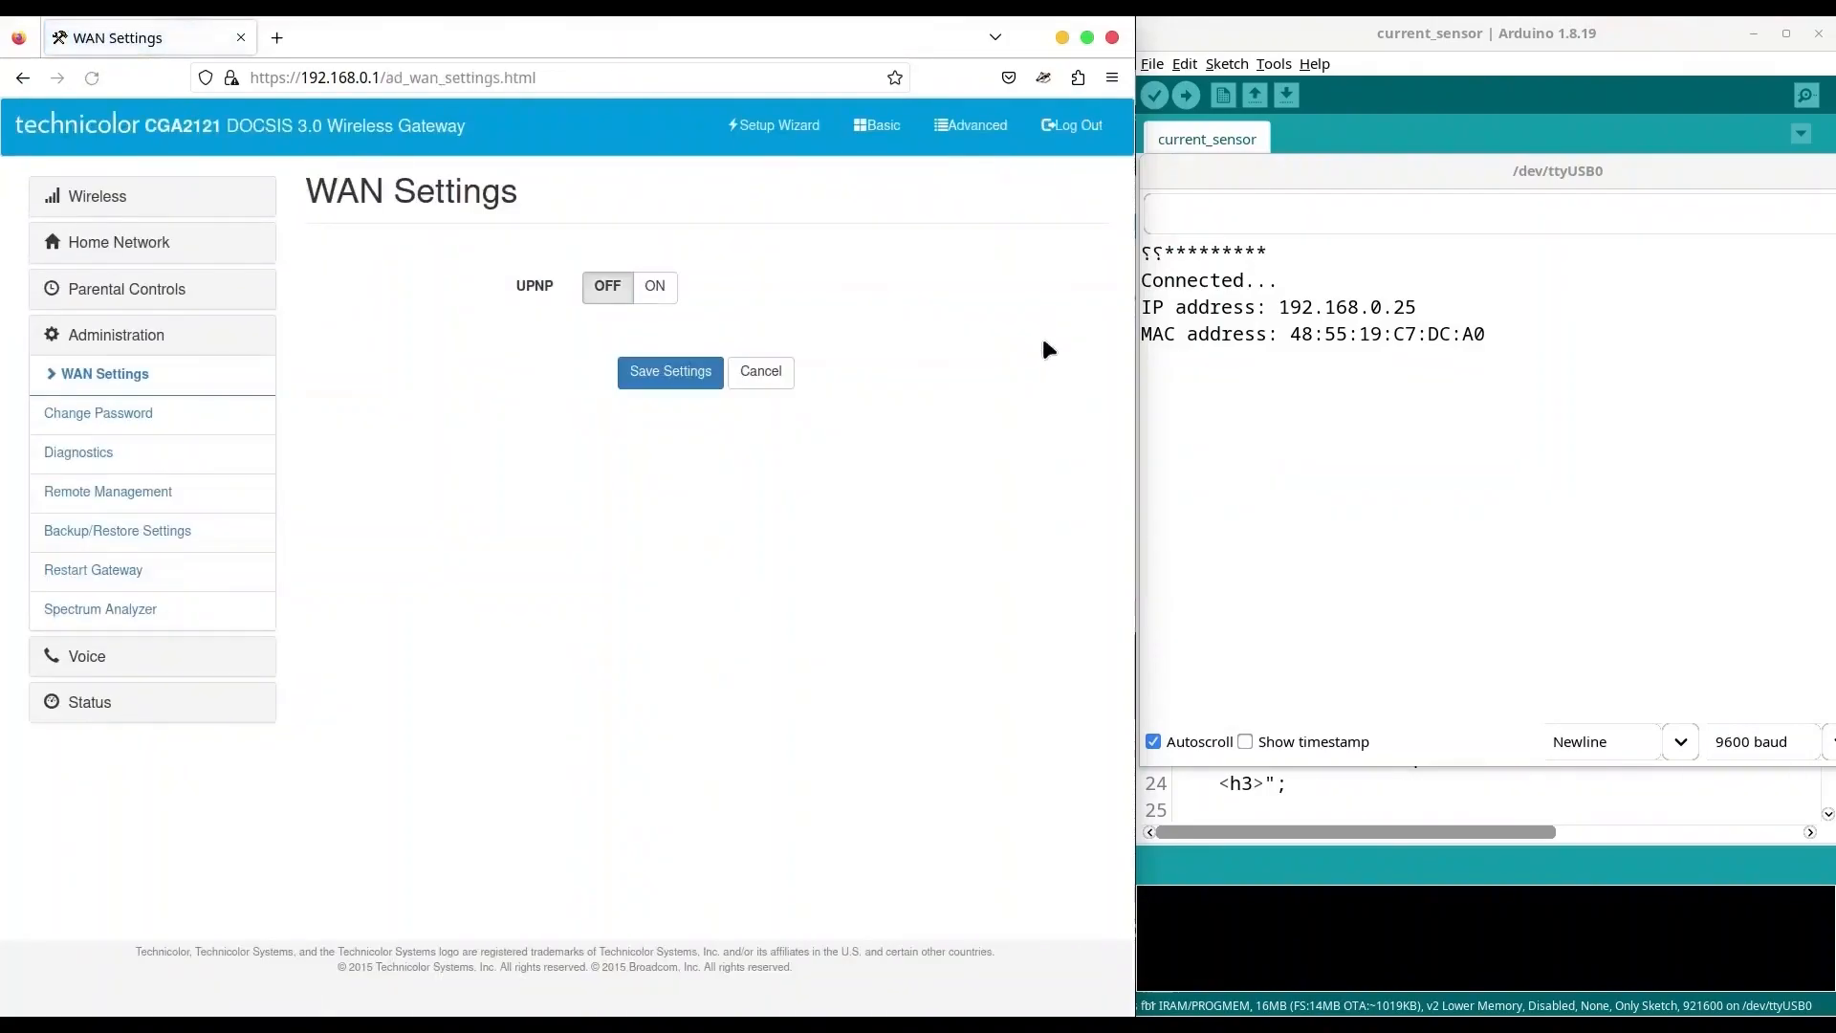
{"action": "left_click", "coordinate": [118, 243]}
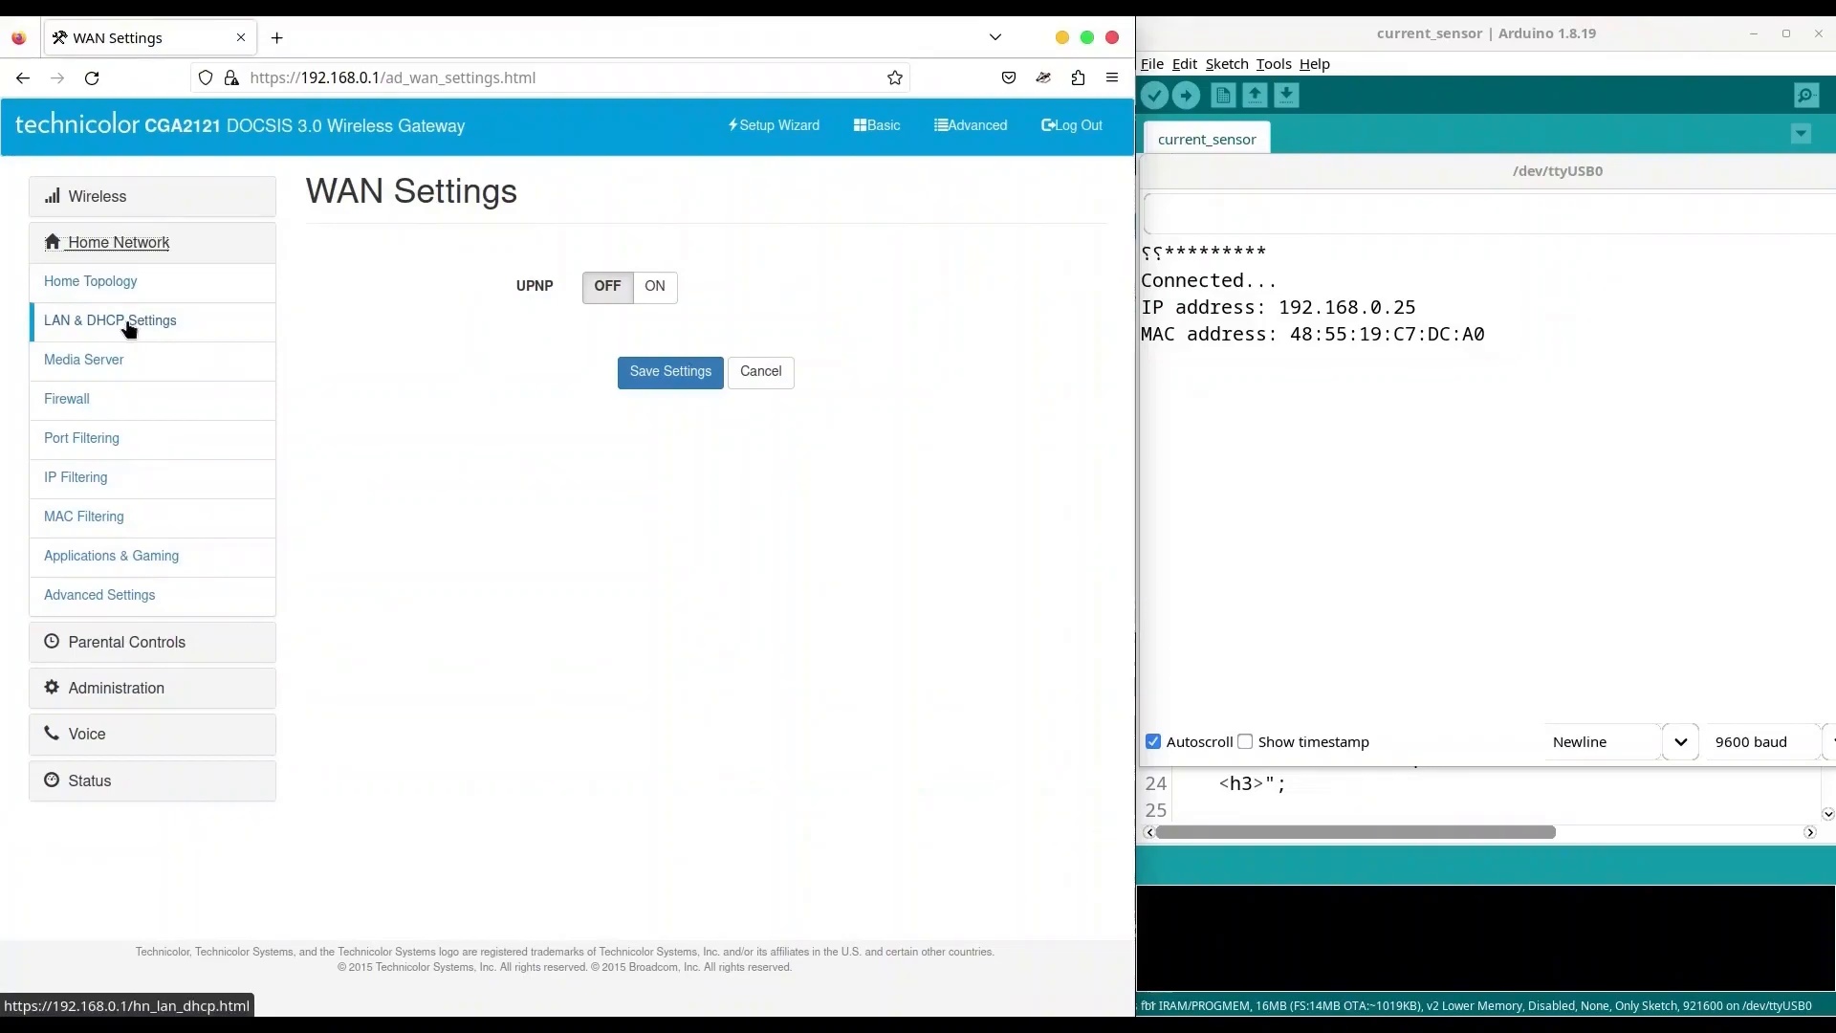
{"action": "left_click", "coordinate": [109, 319]}
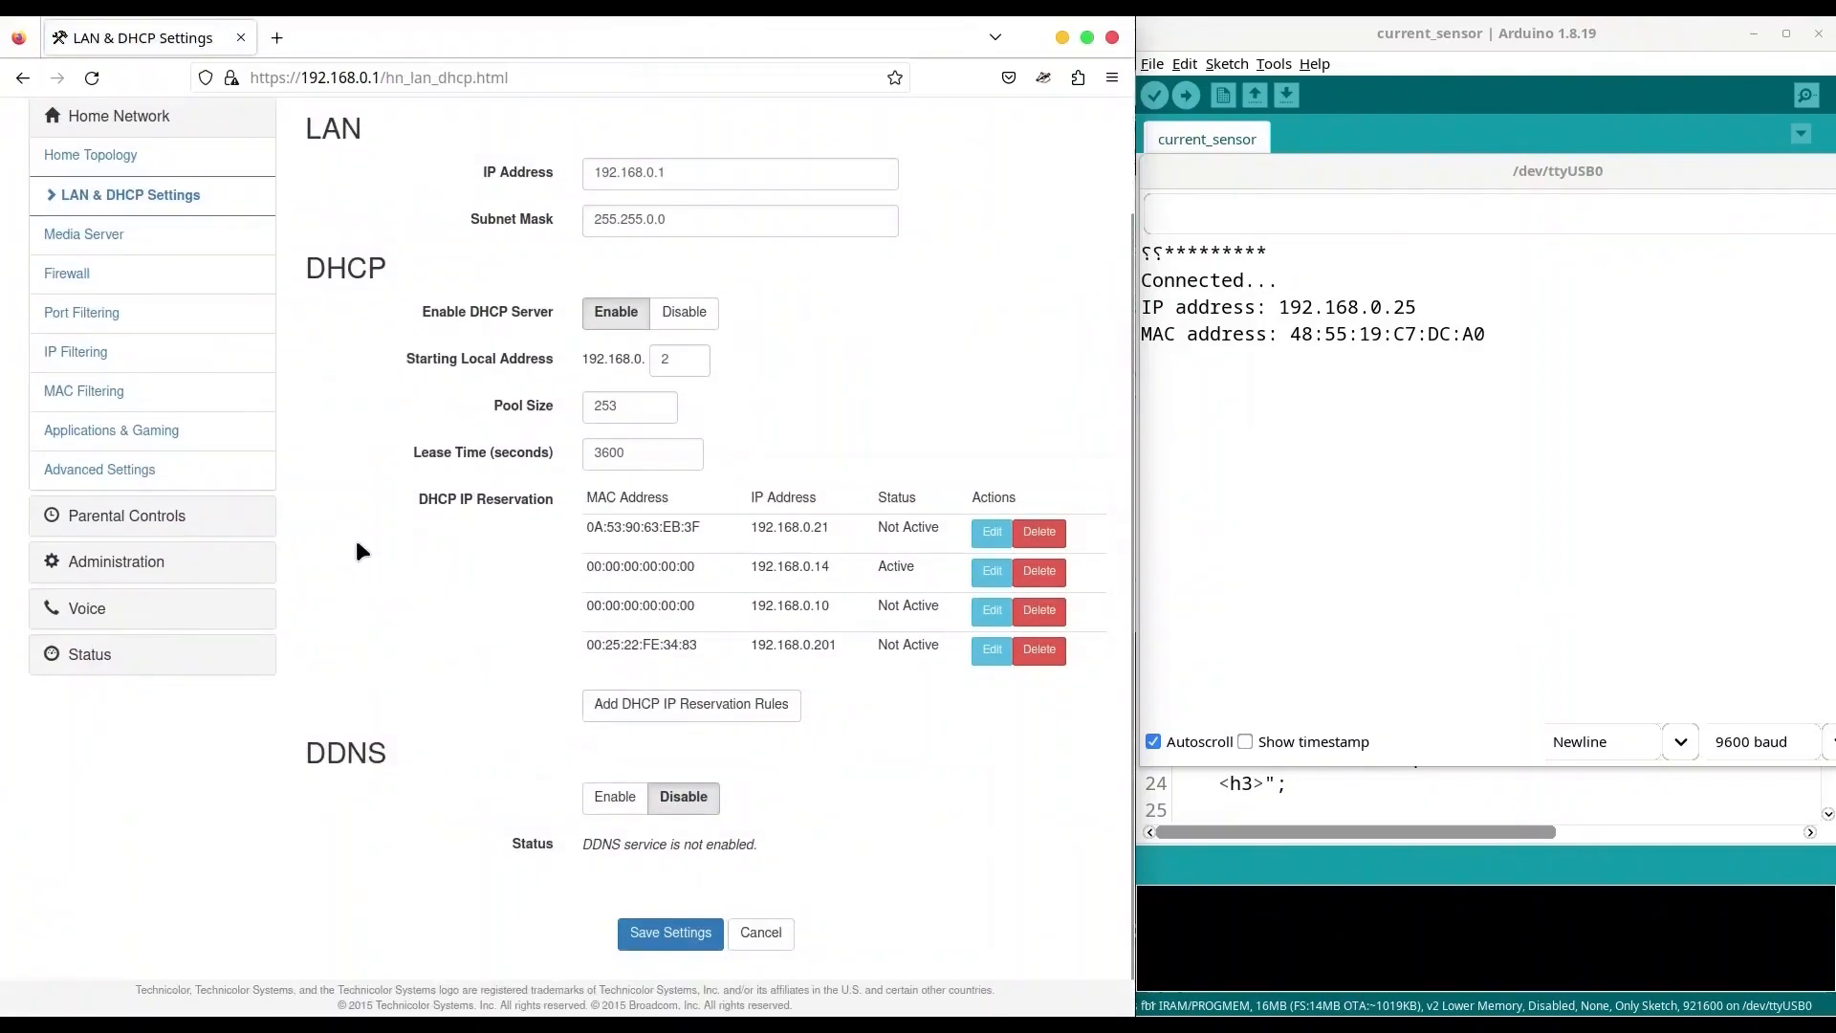
{"action": "mouse_move", "coordinate": [450, 517]}
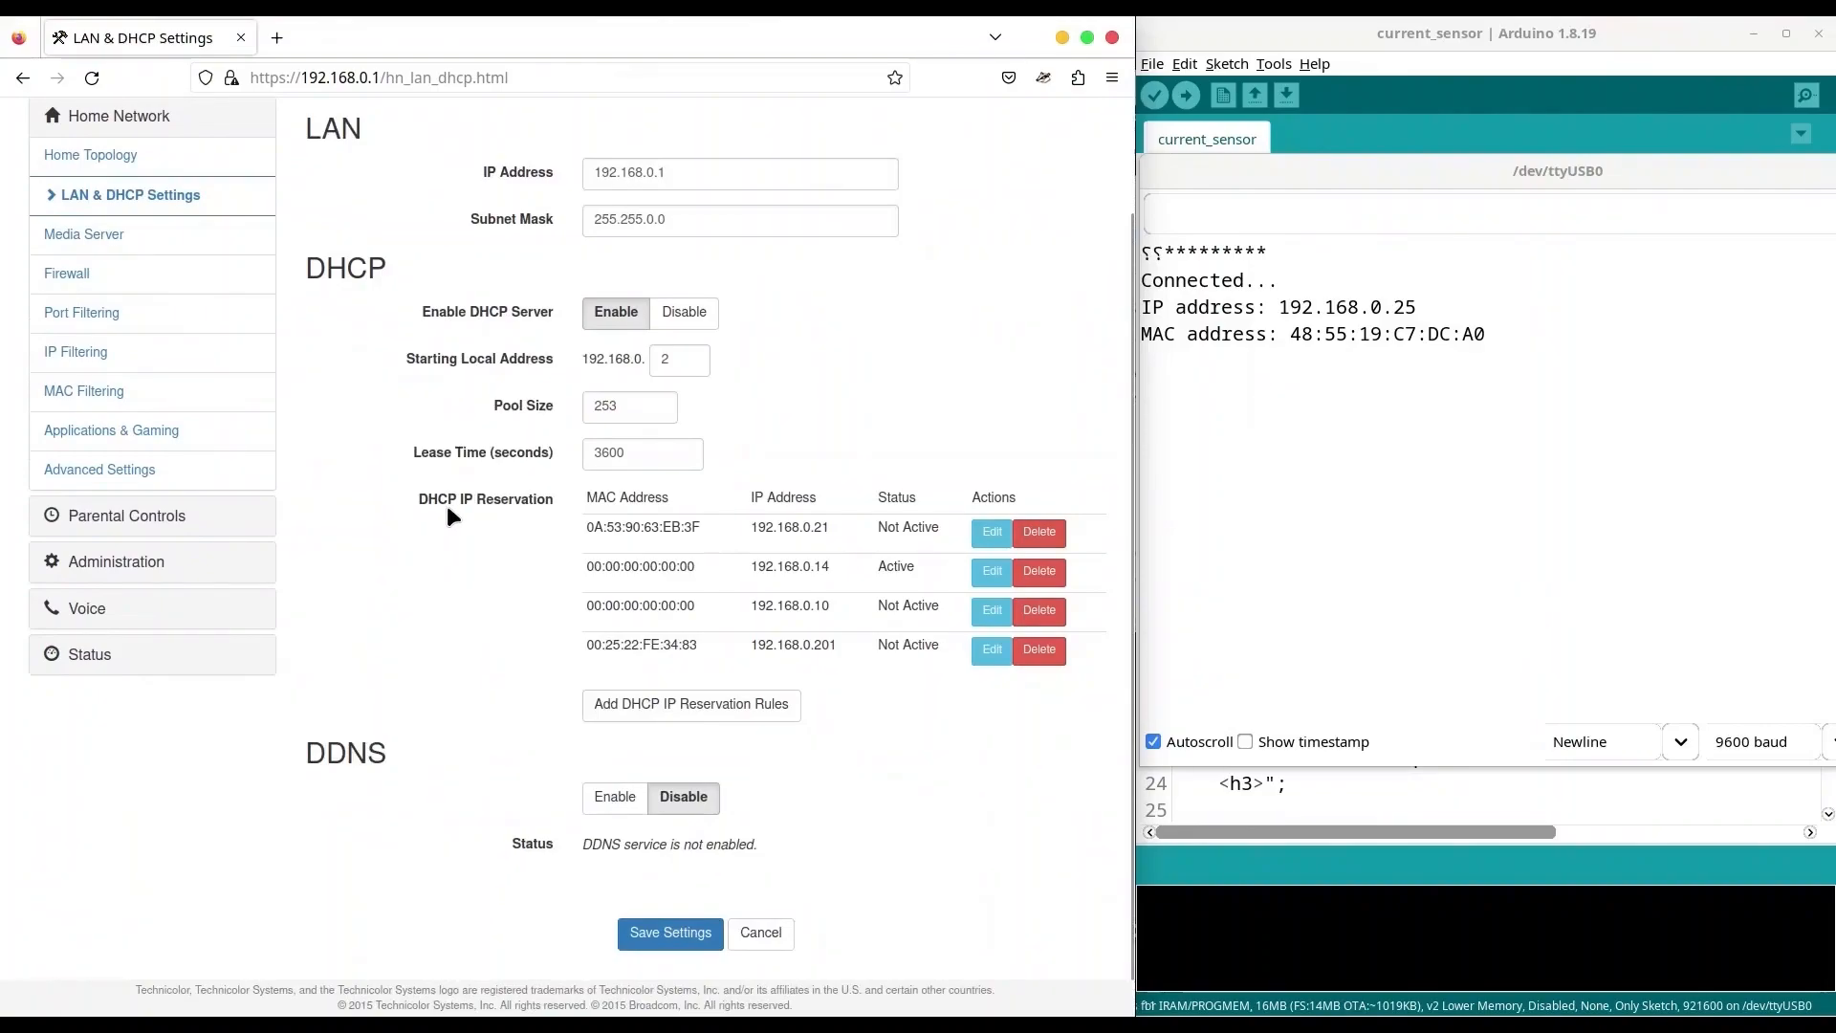
{"action": "mouse_move", "coordinate": [685, 601]}
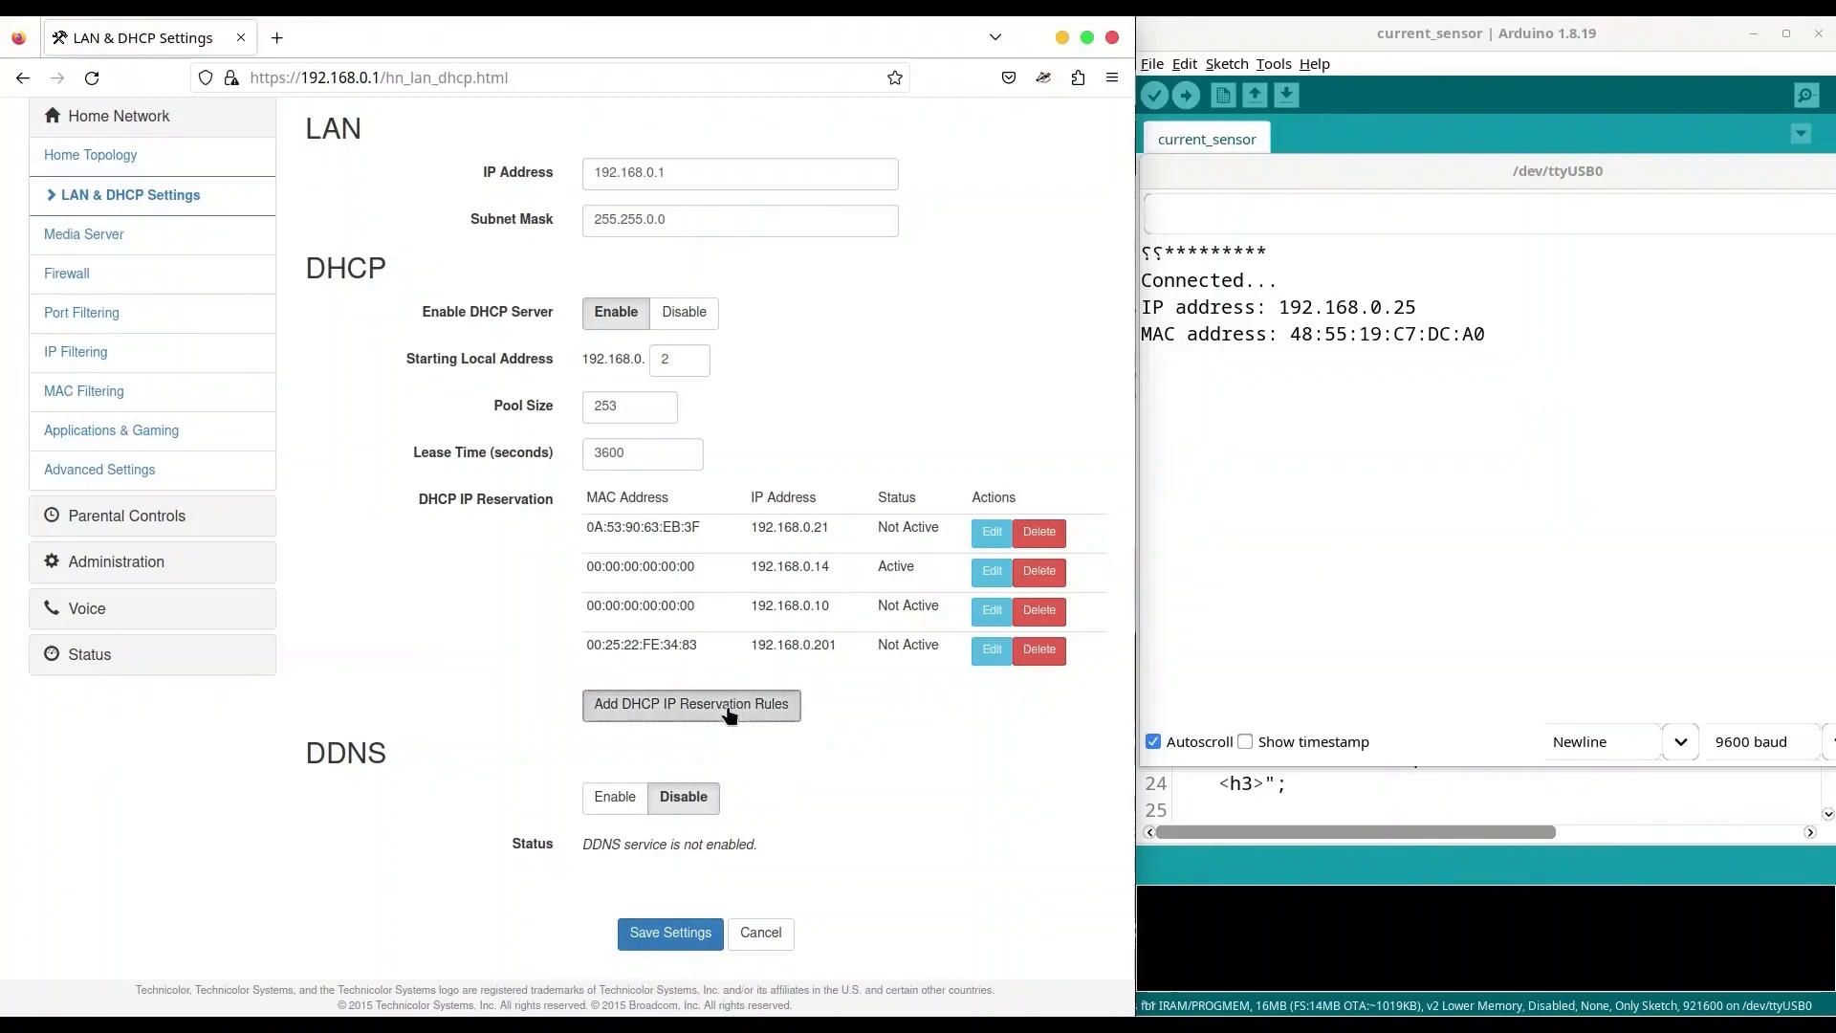
Add a DHCP reservation rule binding MAC 48:55:19:C7:DC:A0 to 192.168.0.222 and save it.
{"action": "left_click", "coordinate": [690, 704]}
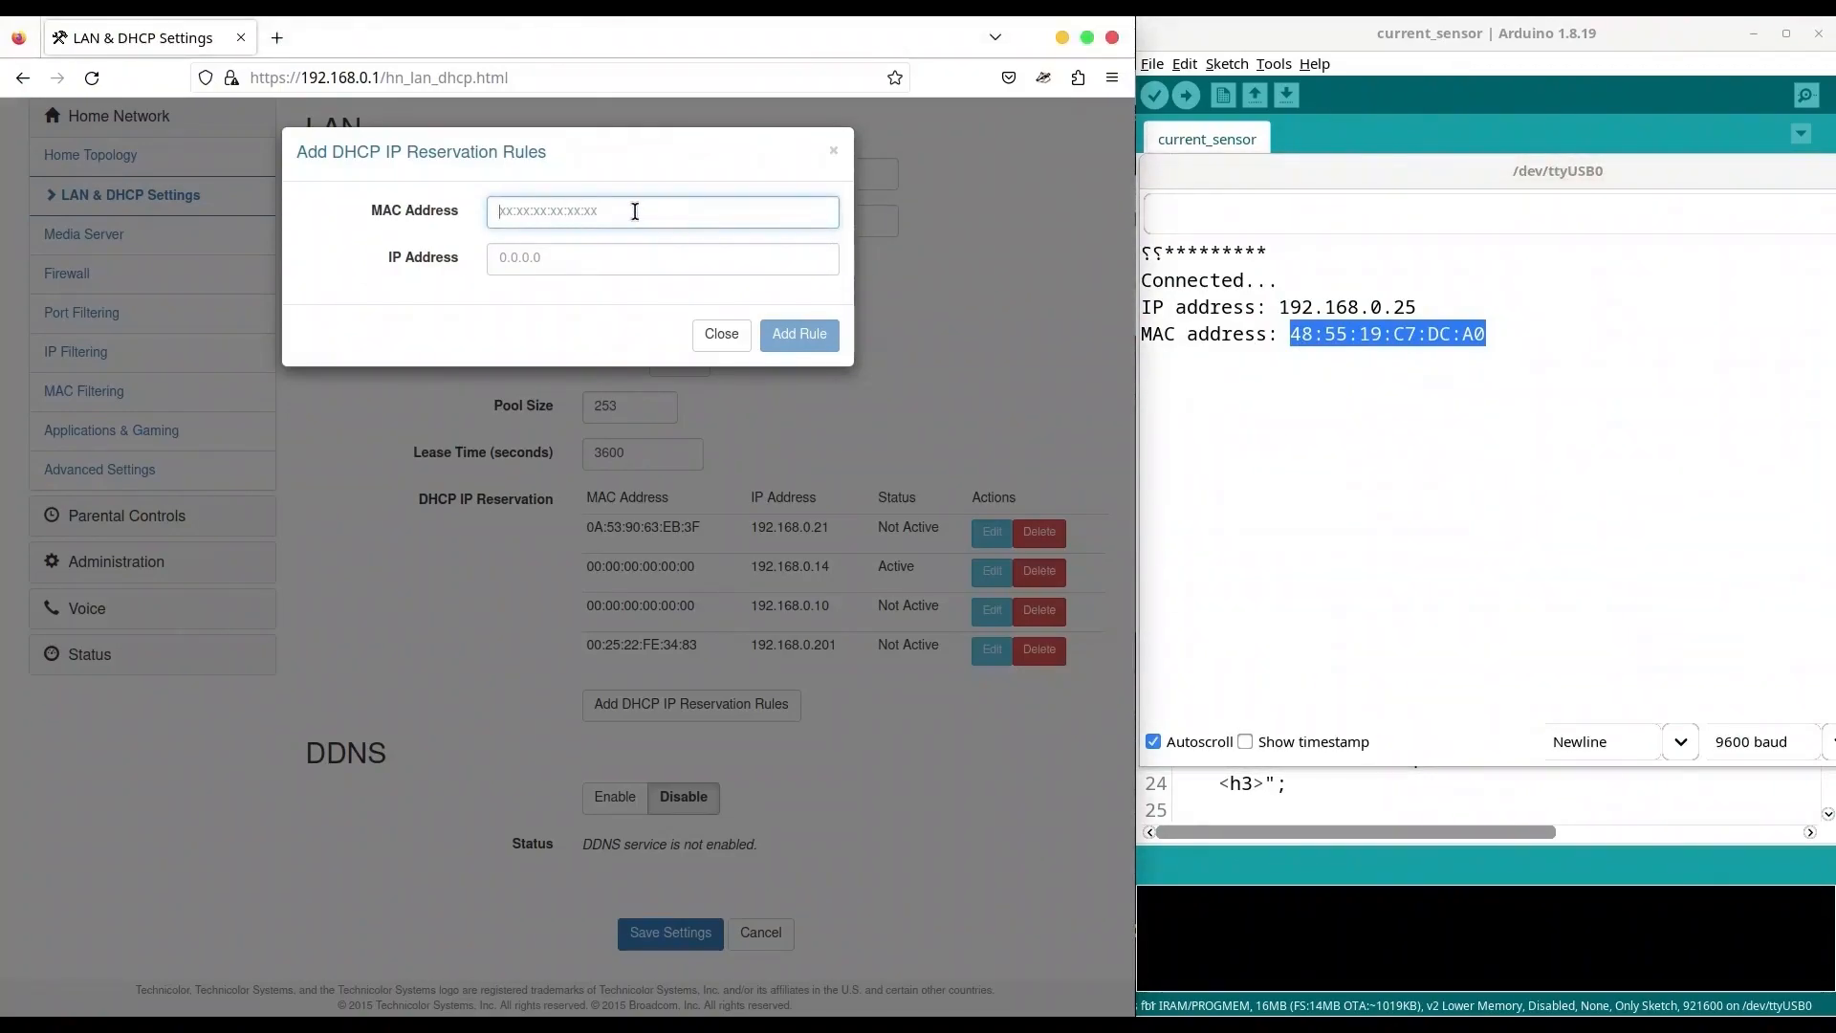
{"action": "type", "text": "48:55:19"}
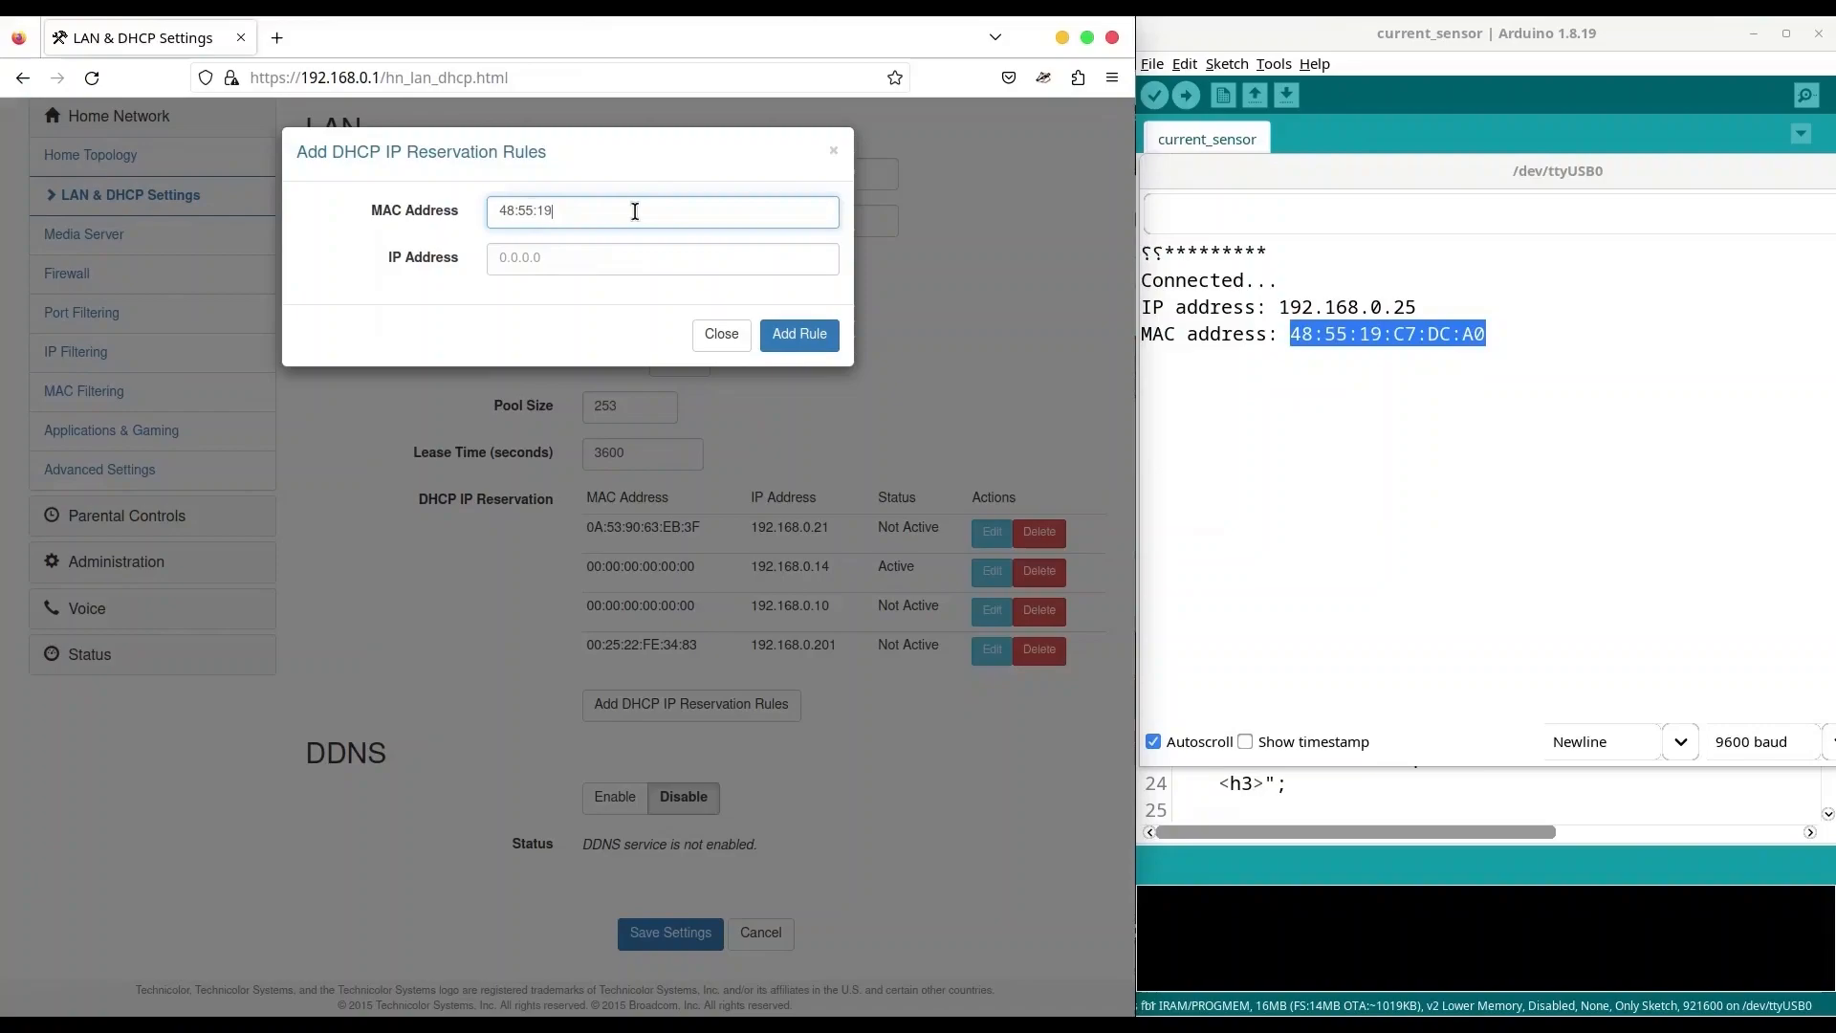
{"action": "type", "text": ":"}
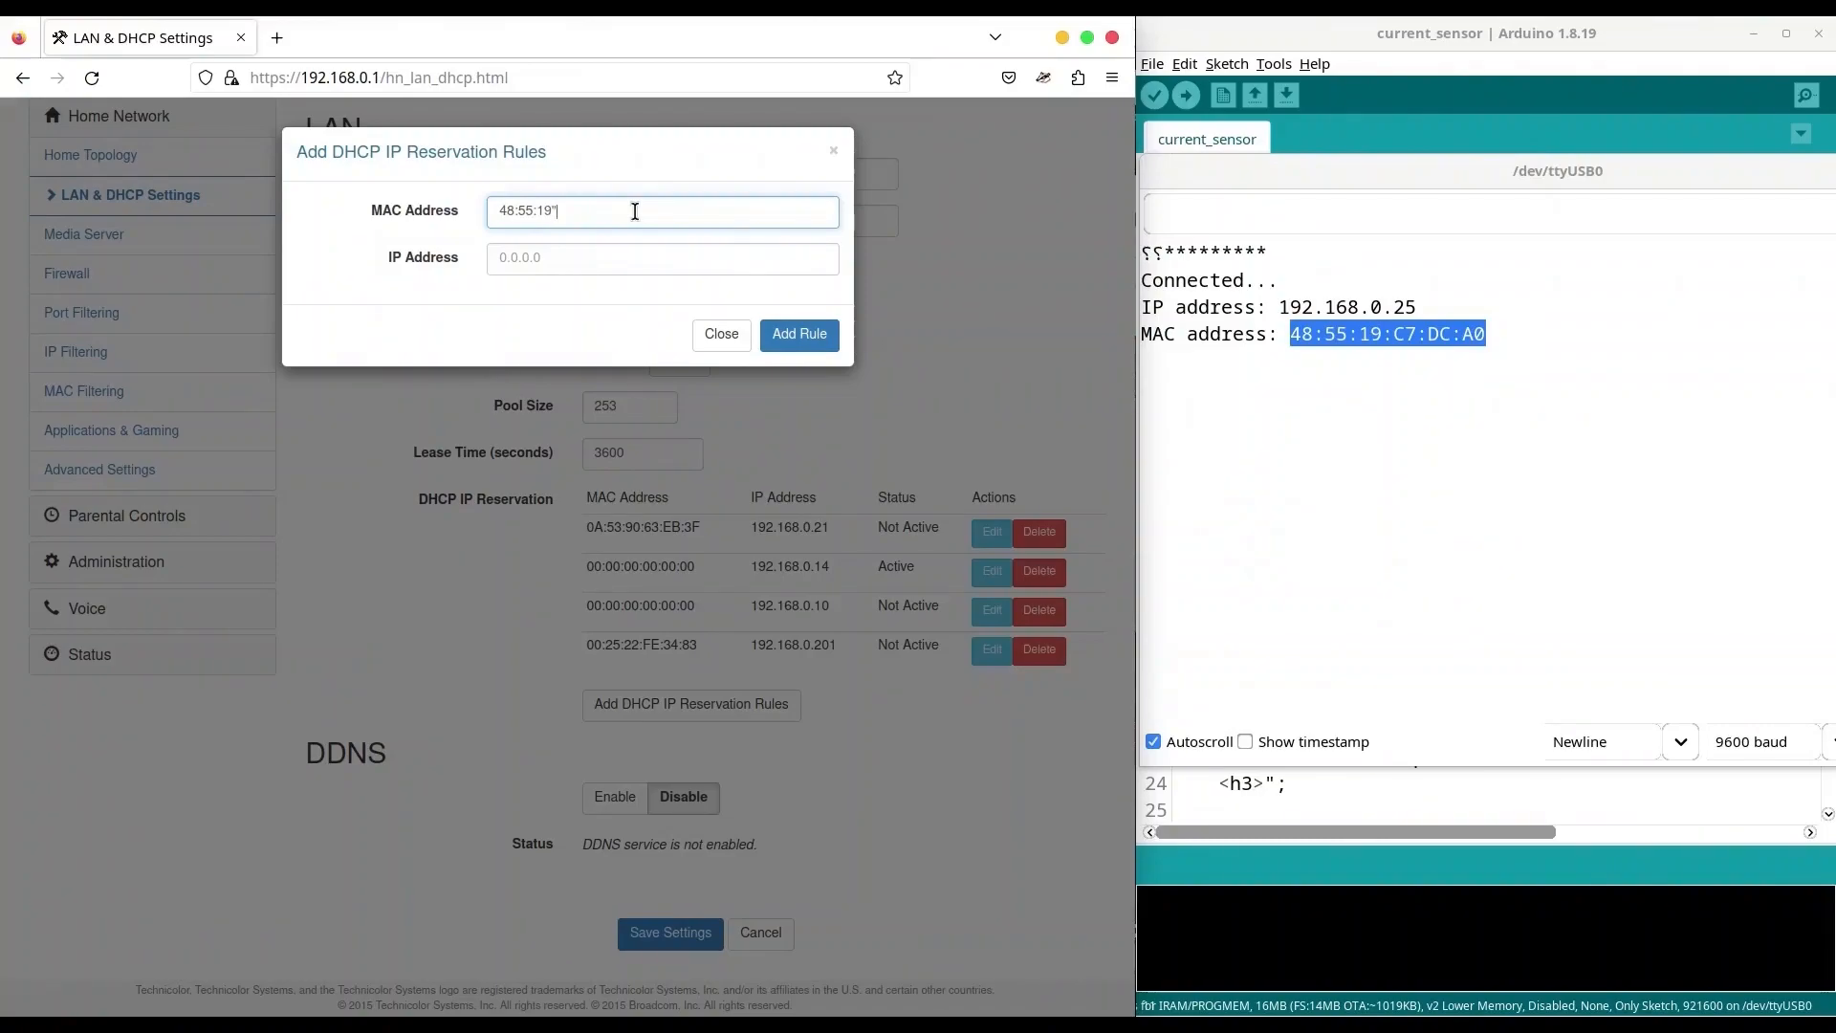
{"action": "key", "text": "Backspace"}
{"action": "type", "text": ":C7:DC:"}
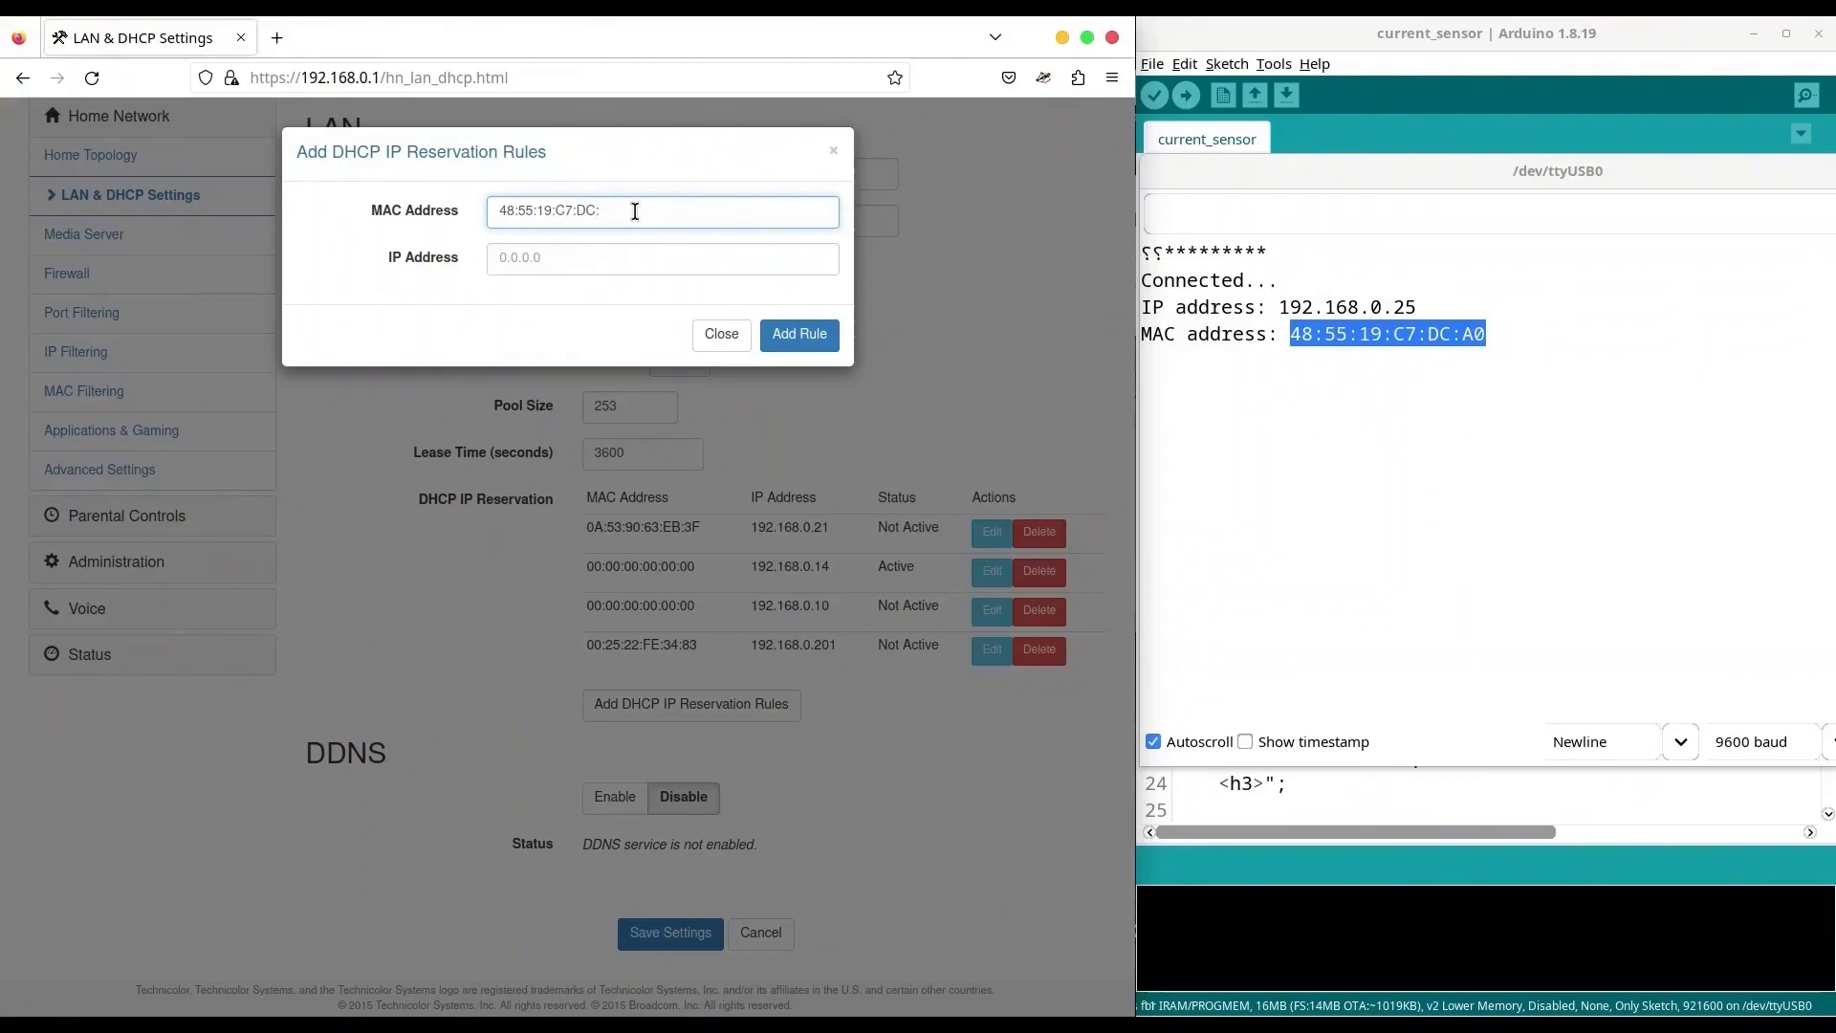
{"action": "type", "text": "A0"}
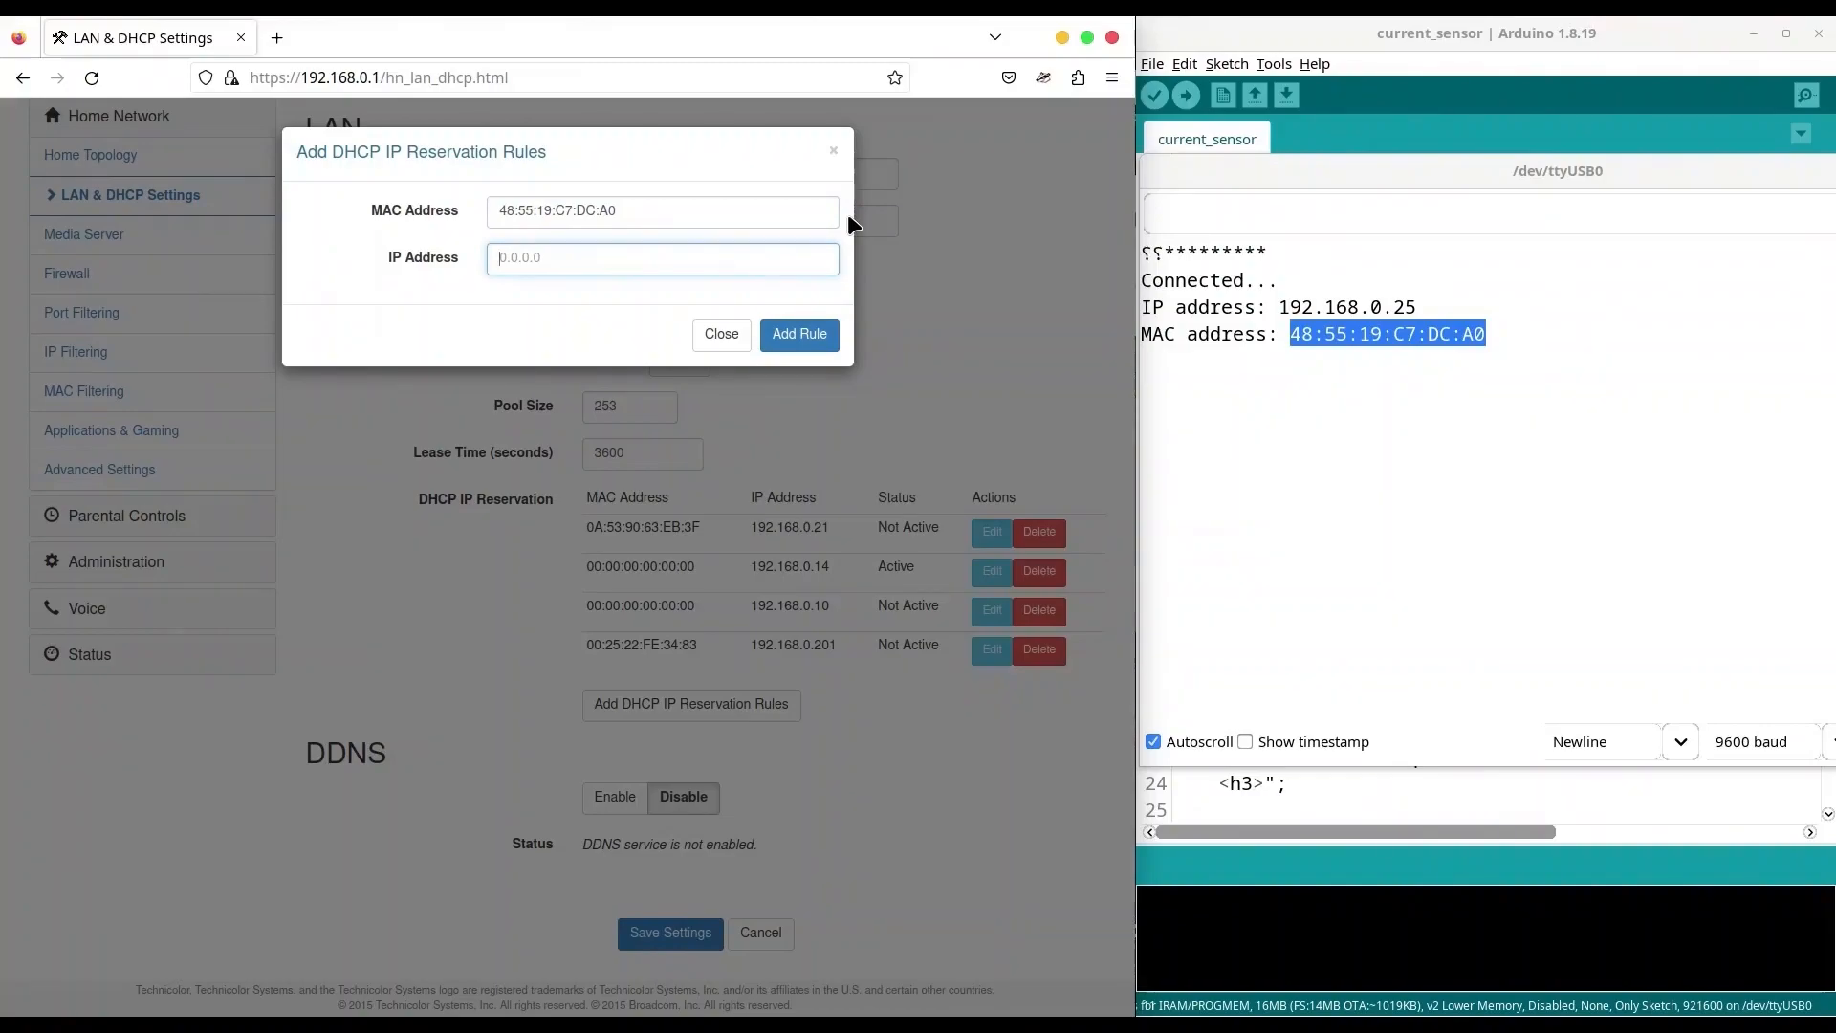
{"action": "type", "text": "1"}
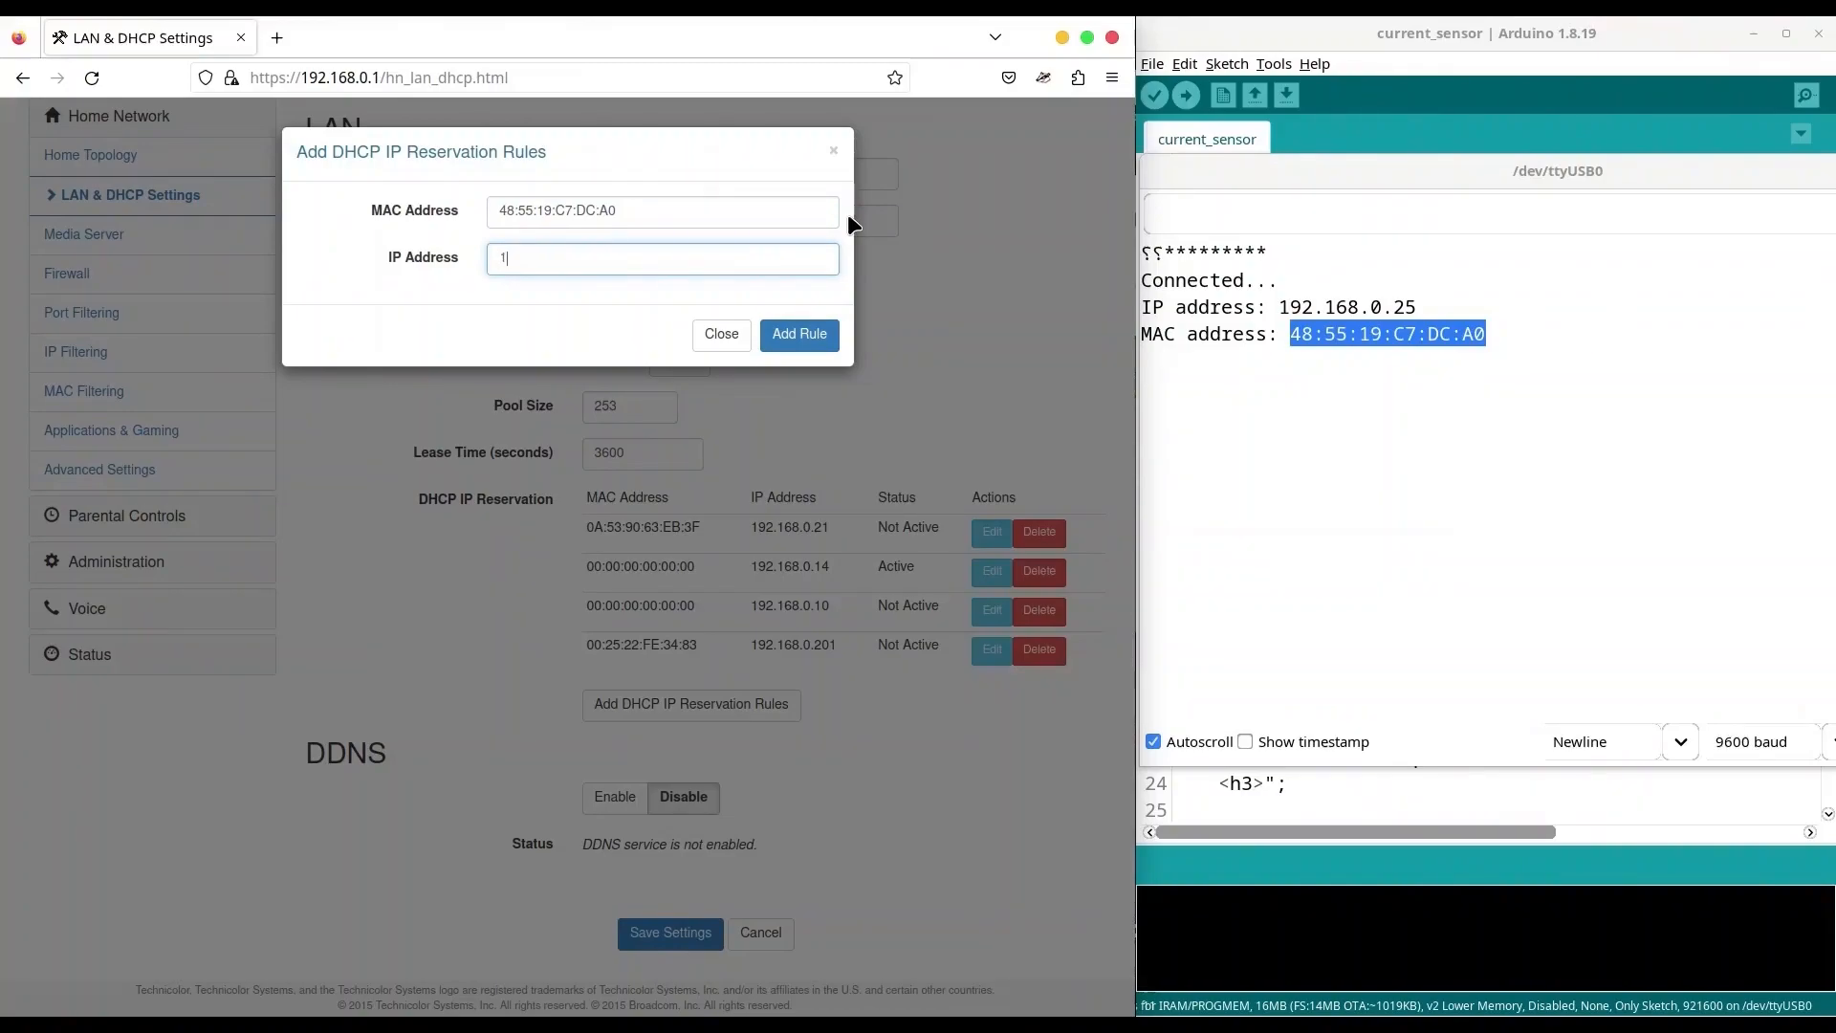
{"action": "type", "text": "92.168.0."}
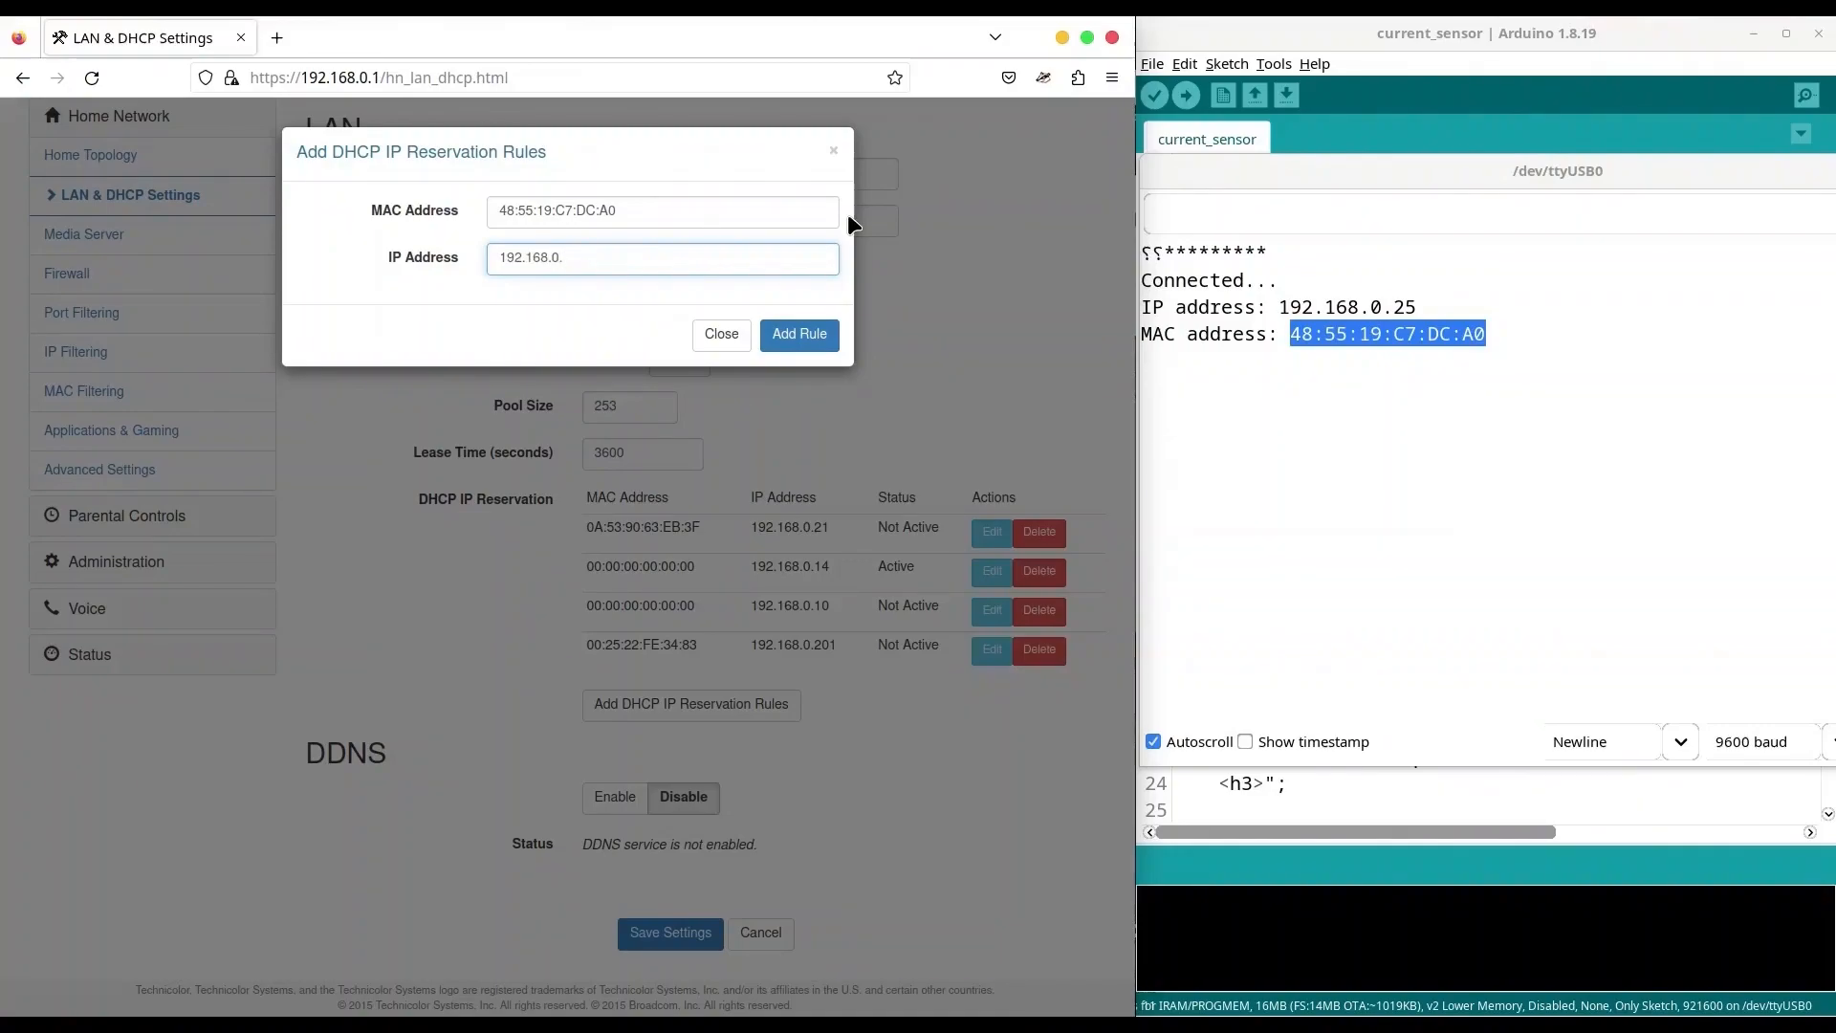
{"action": "type", "text": "222"}
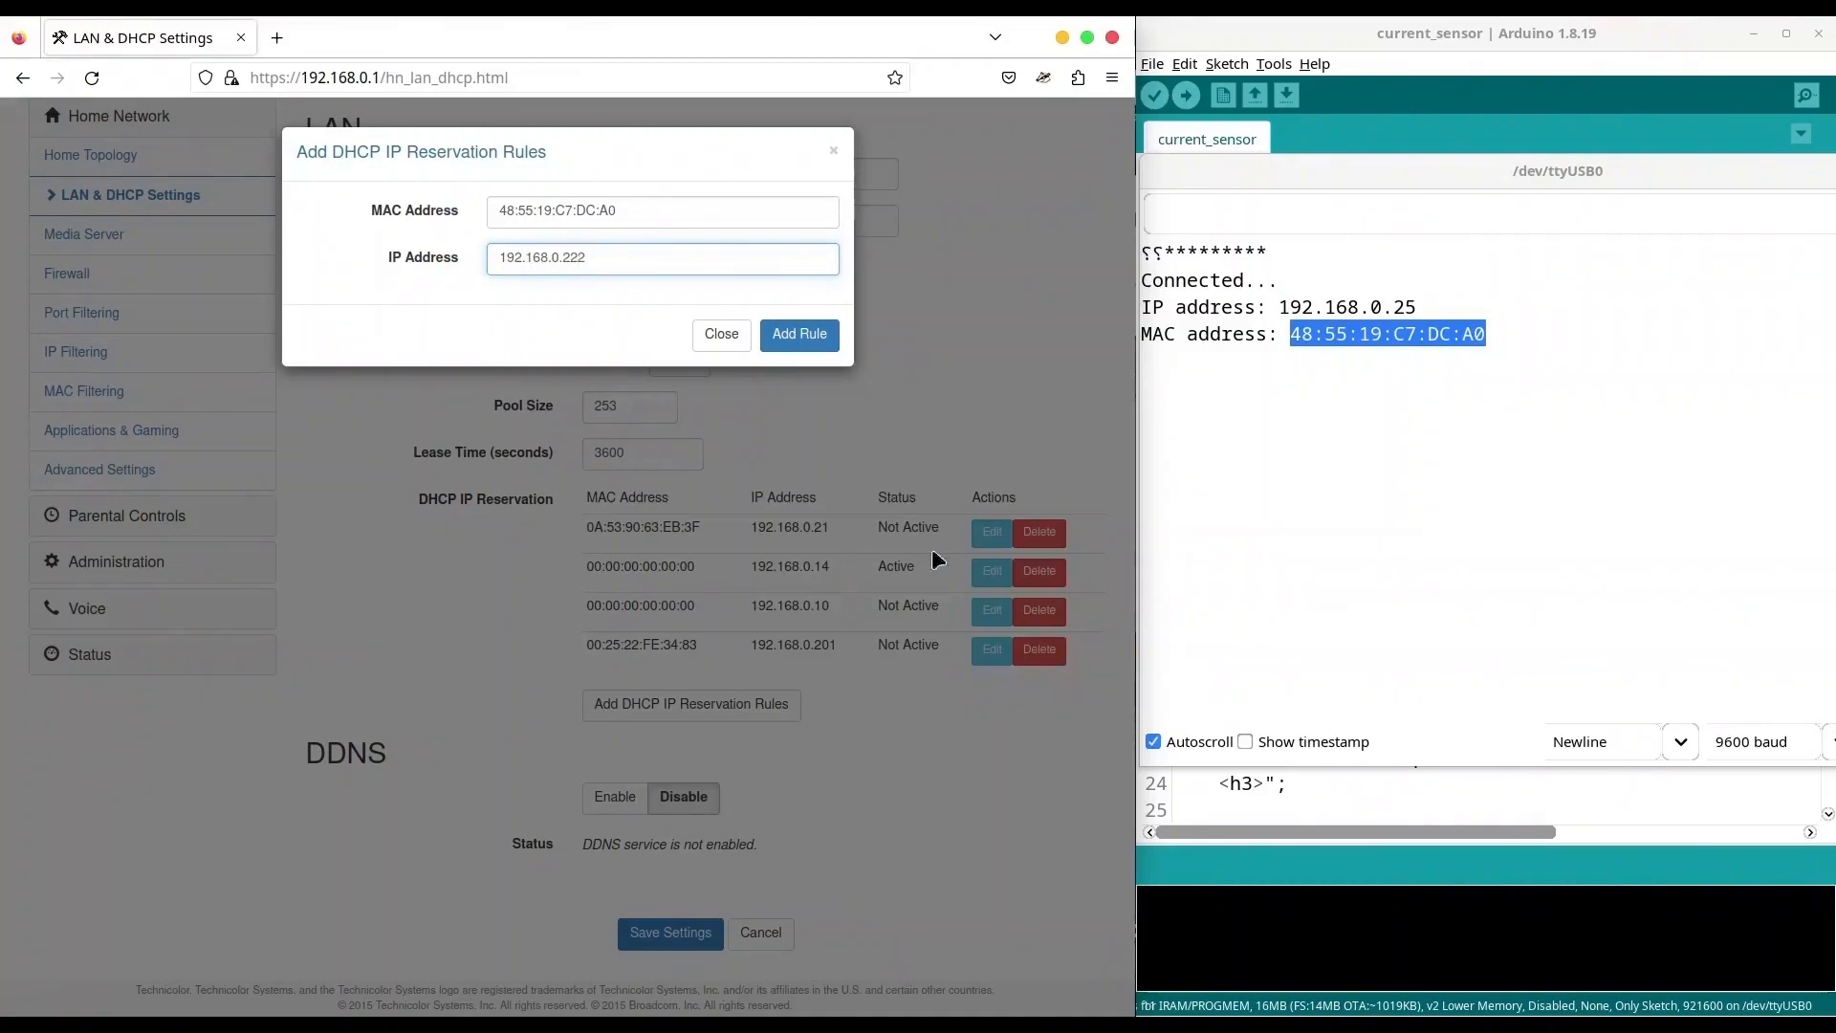
{"action": "left_click", "coordinate": [800, 335]}
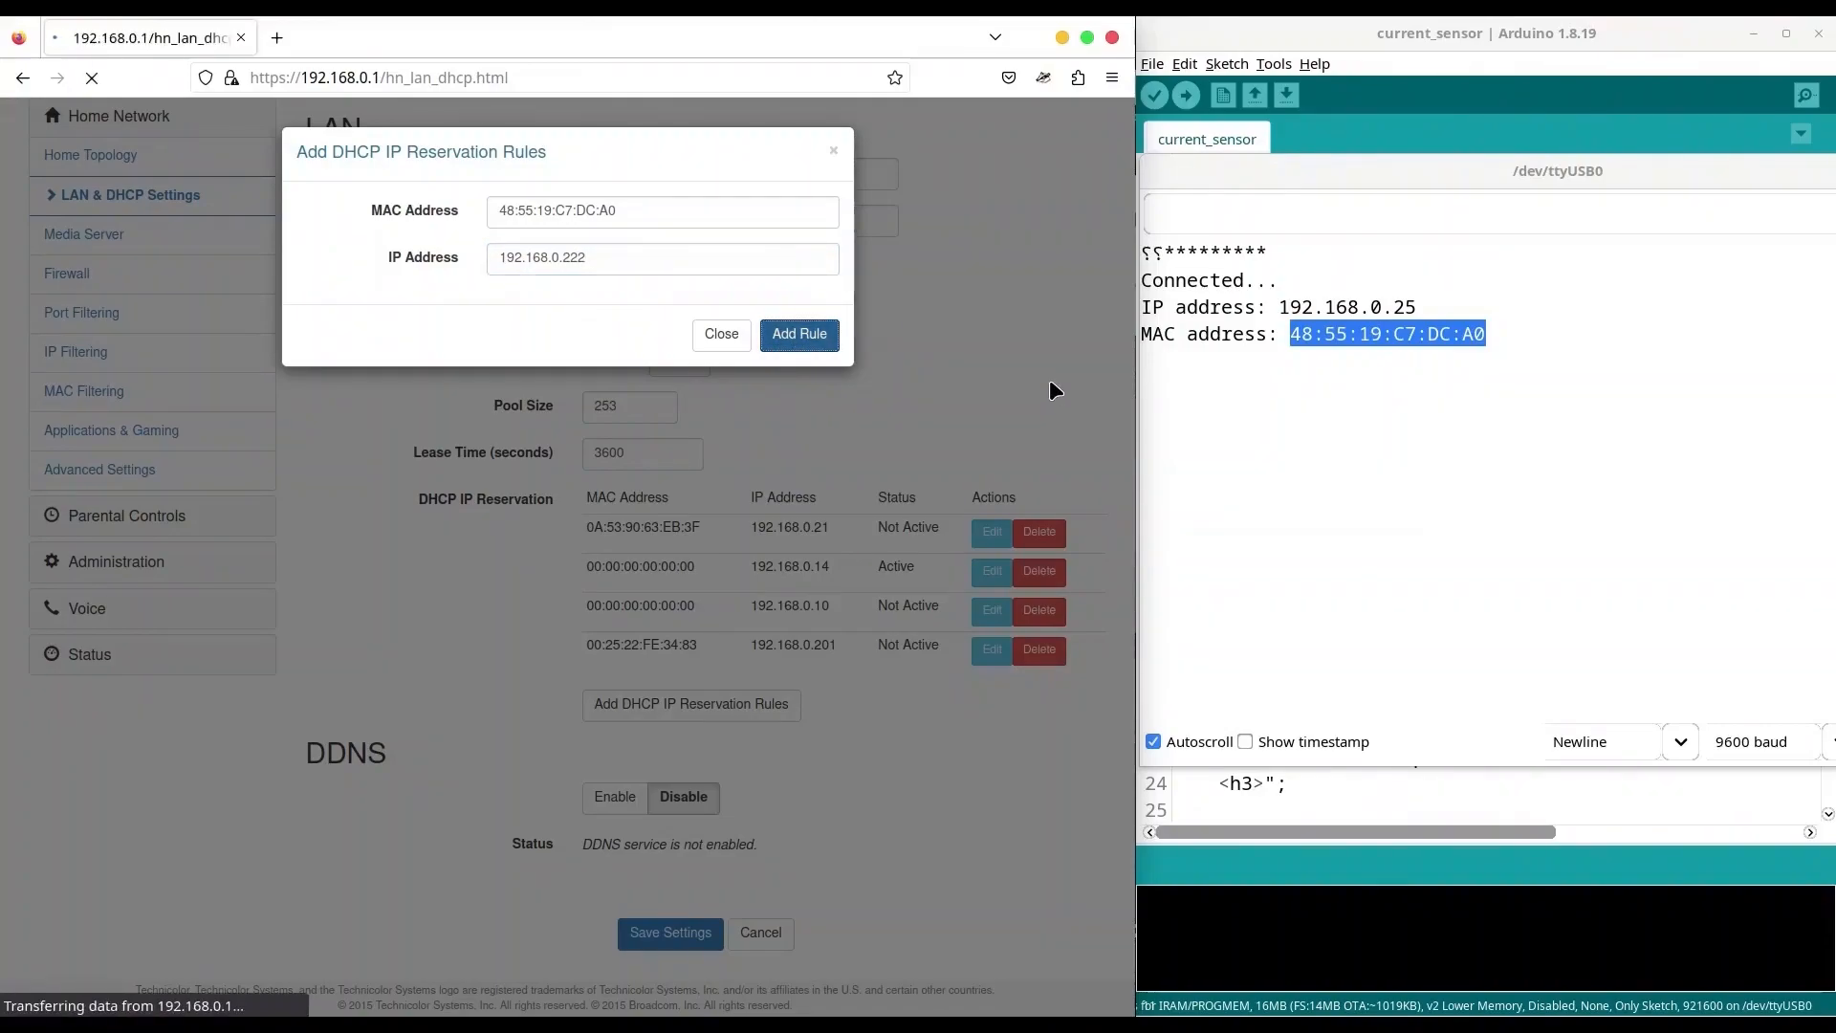
{"action": "left_click", "coordinate": [800, 335]}
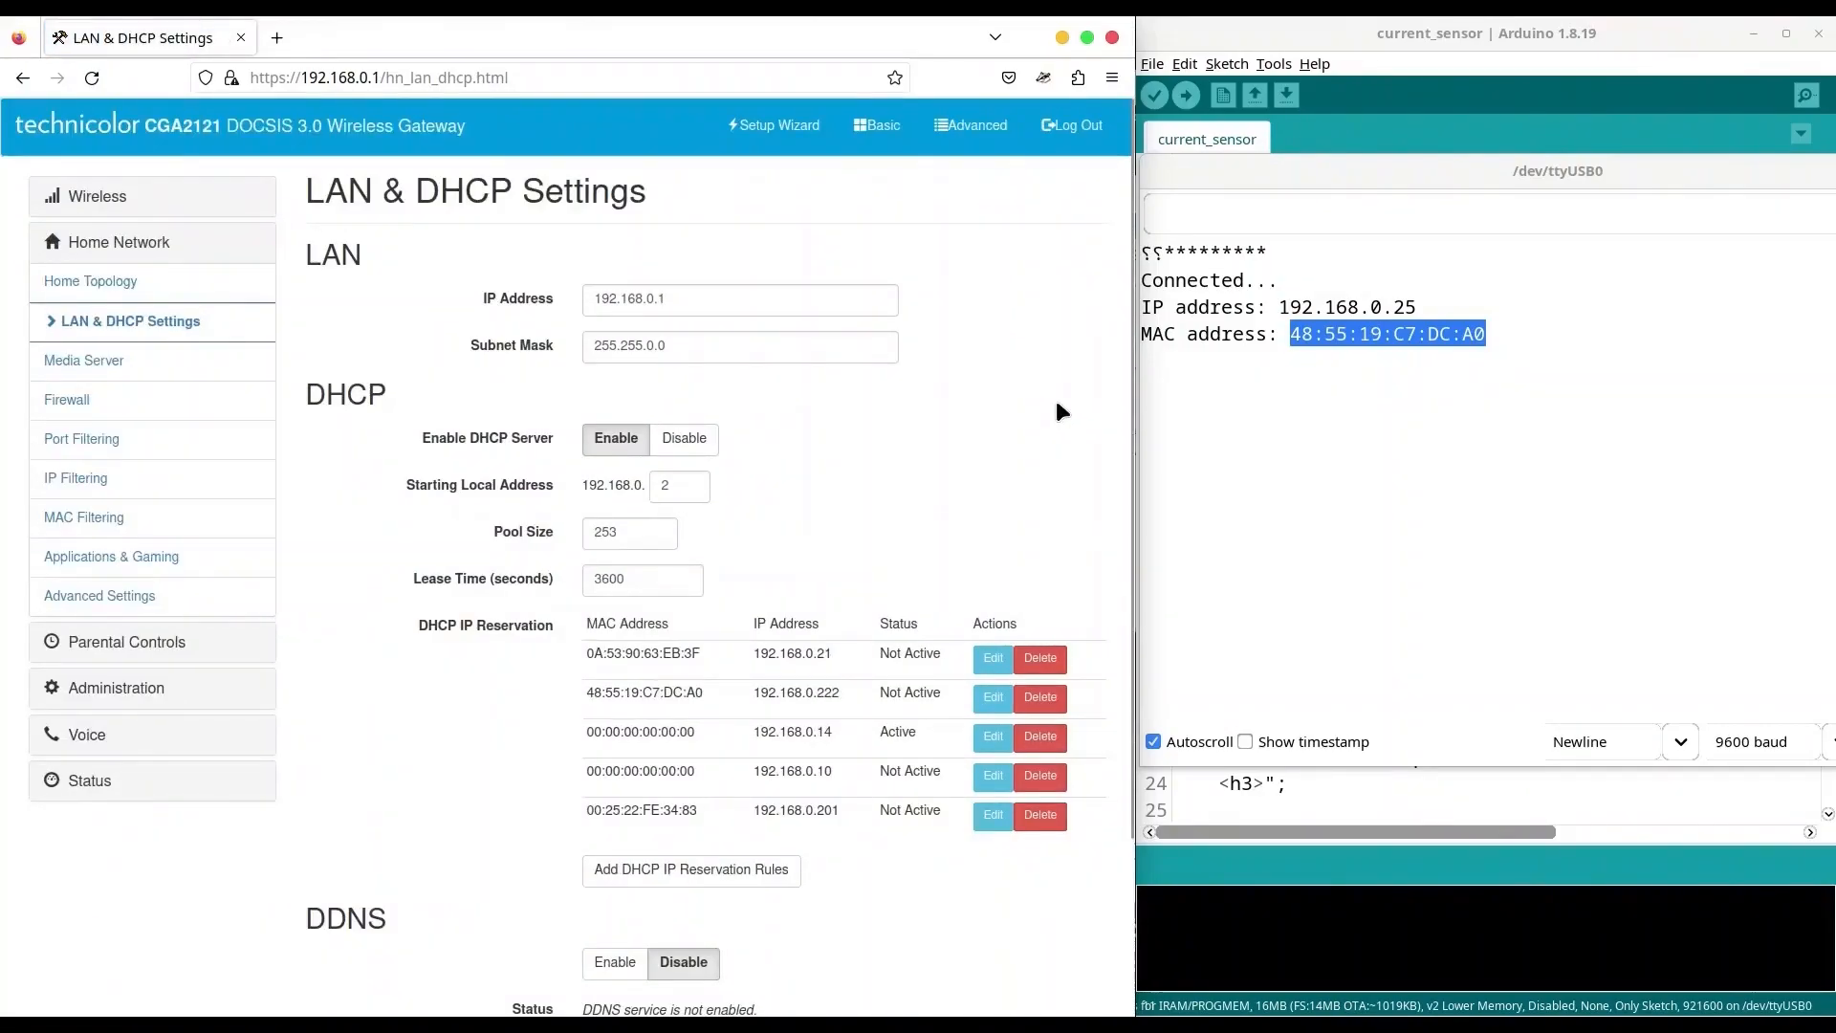
Watch the serial monitor show the board reconnecting with the reserved IP 192.168.0.222.
{"action": "scroll", "scroll_direction": "down", "scroll_amount": 3}
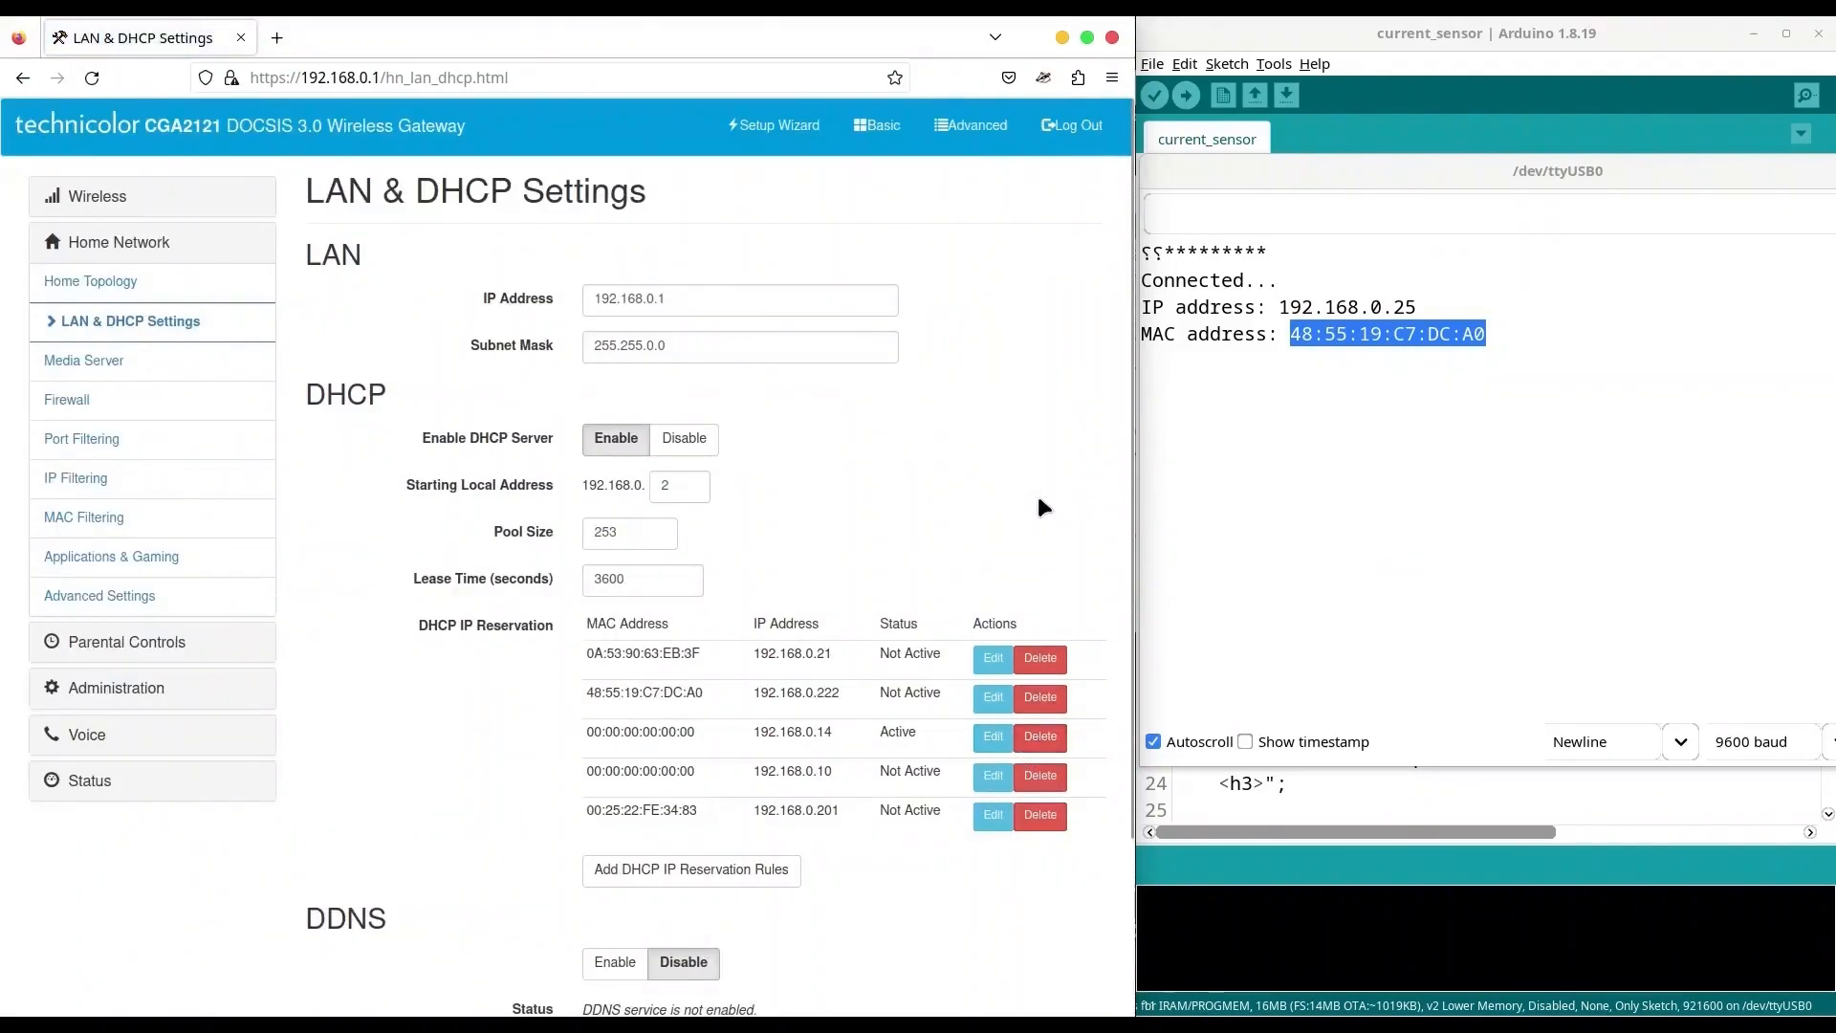
{"action": "mouse_move", "coordinate": [886, 694]}
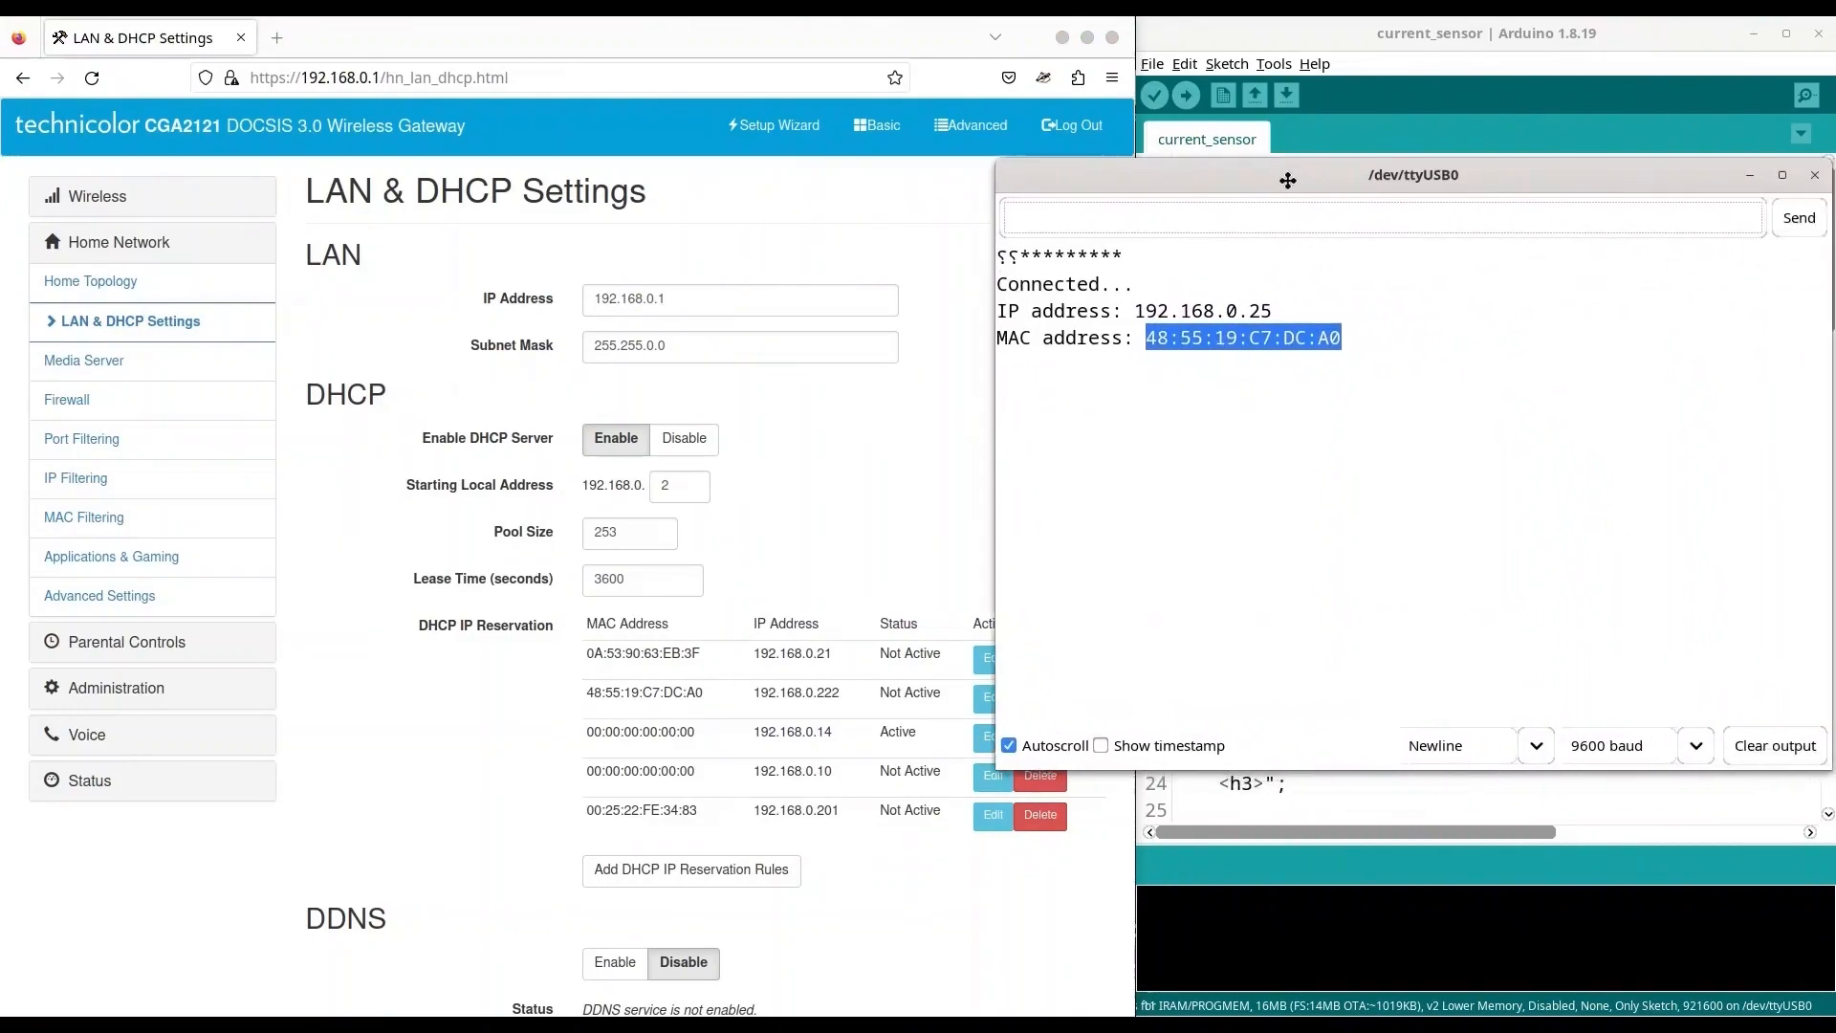
{"action": "left_click_drag", "start_coordinate": [1285, 180], "coordinate": [1379, 172]}
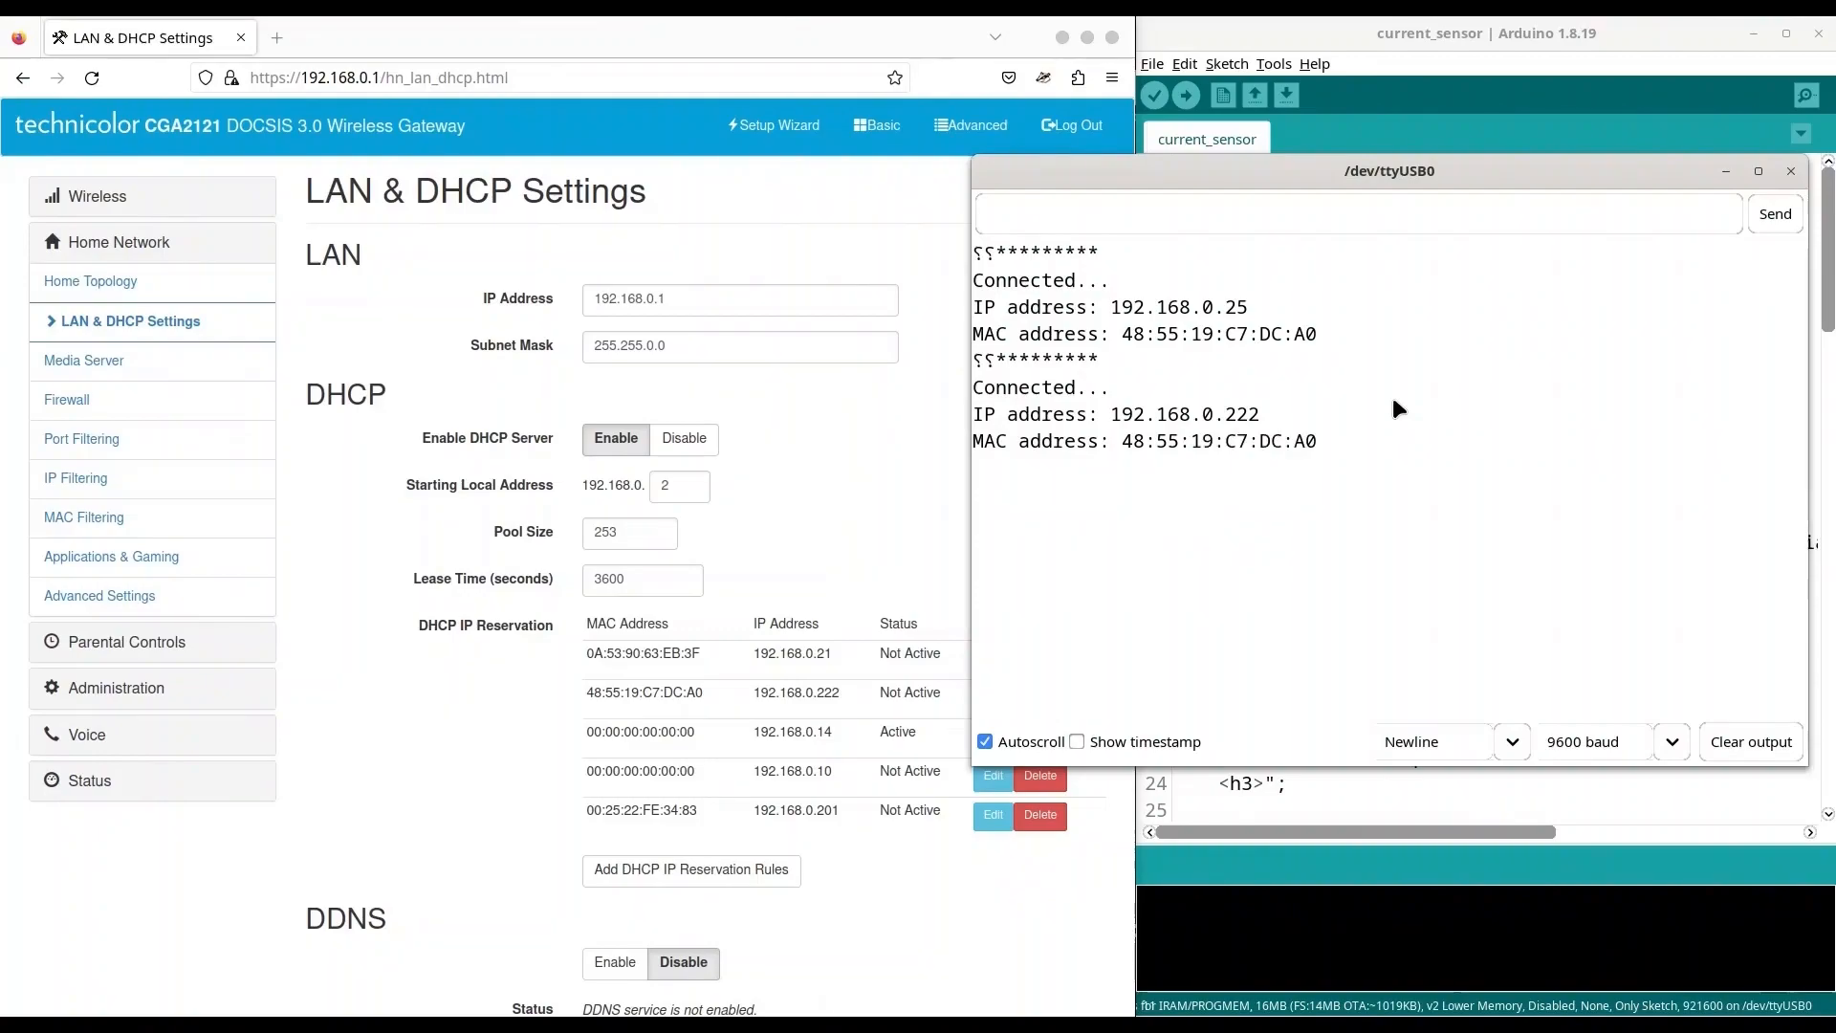
{"action": "mouse_move", "coordinate": [1224, 436]}
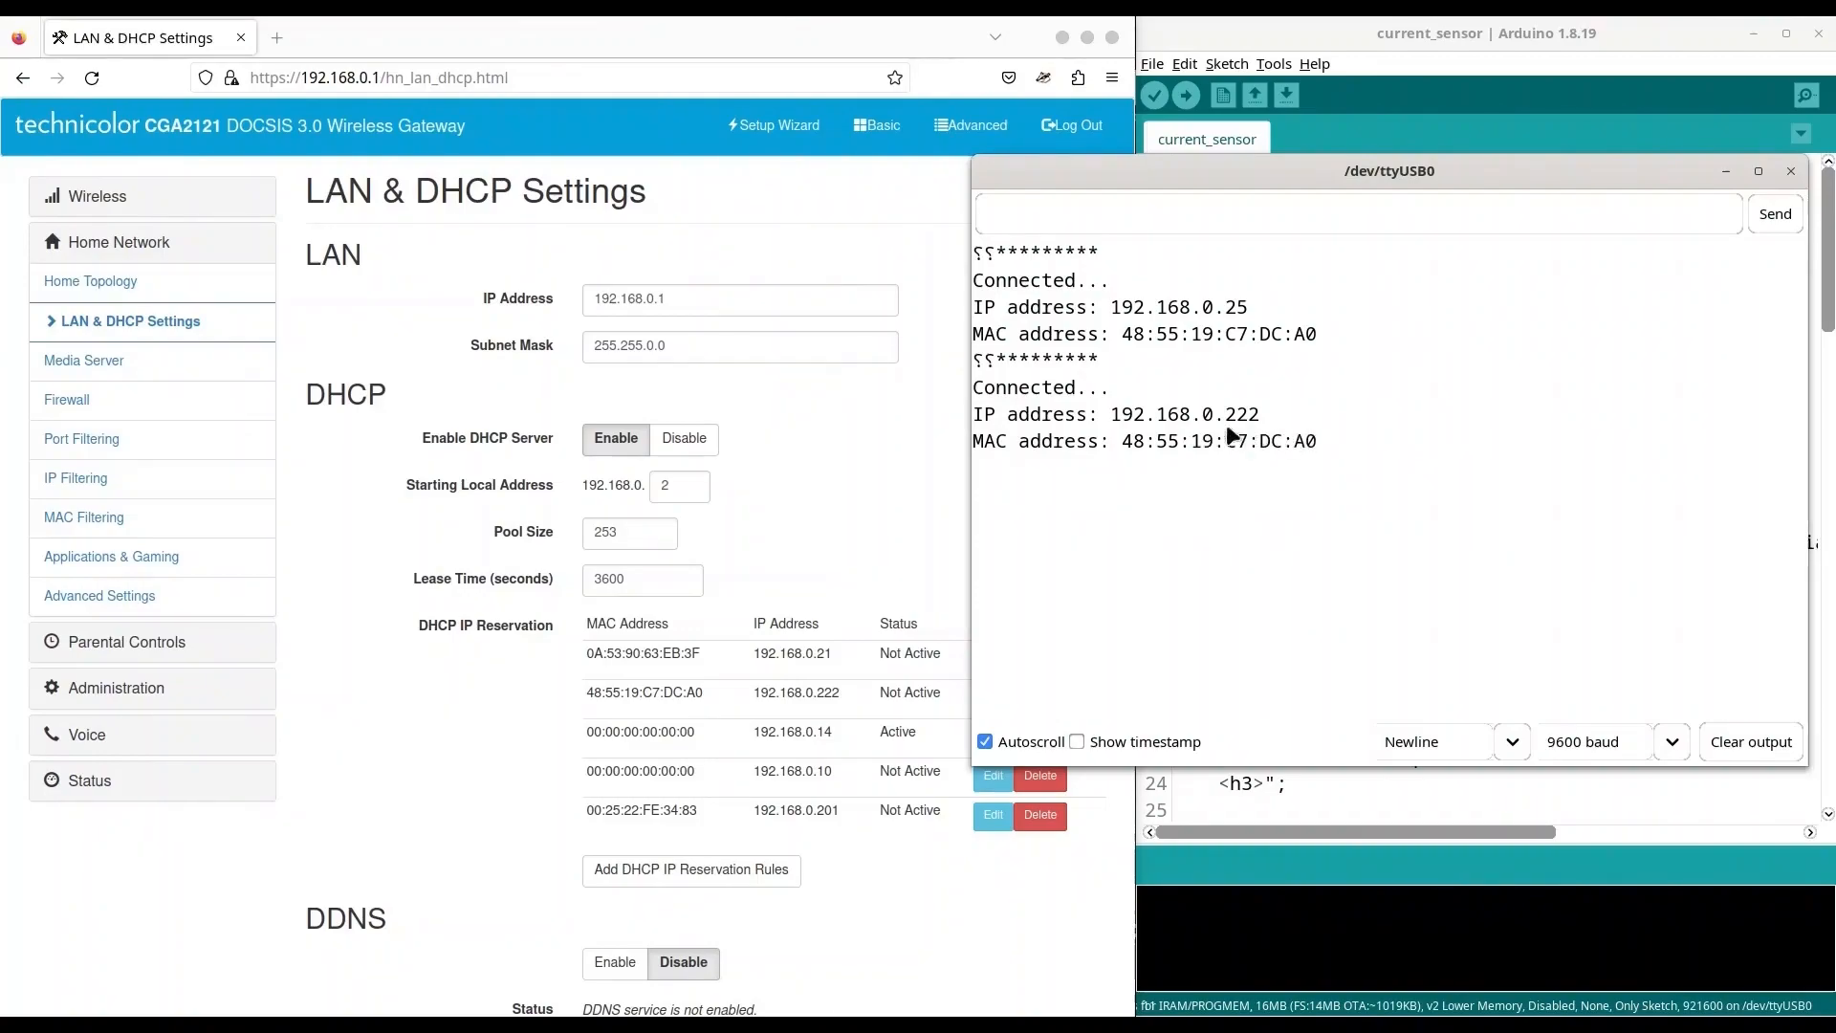
{"action": "mouse_move", "coordinate": [1236, 434]}
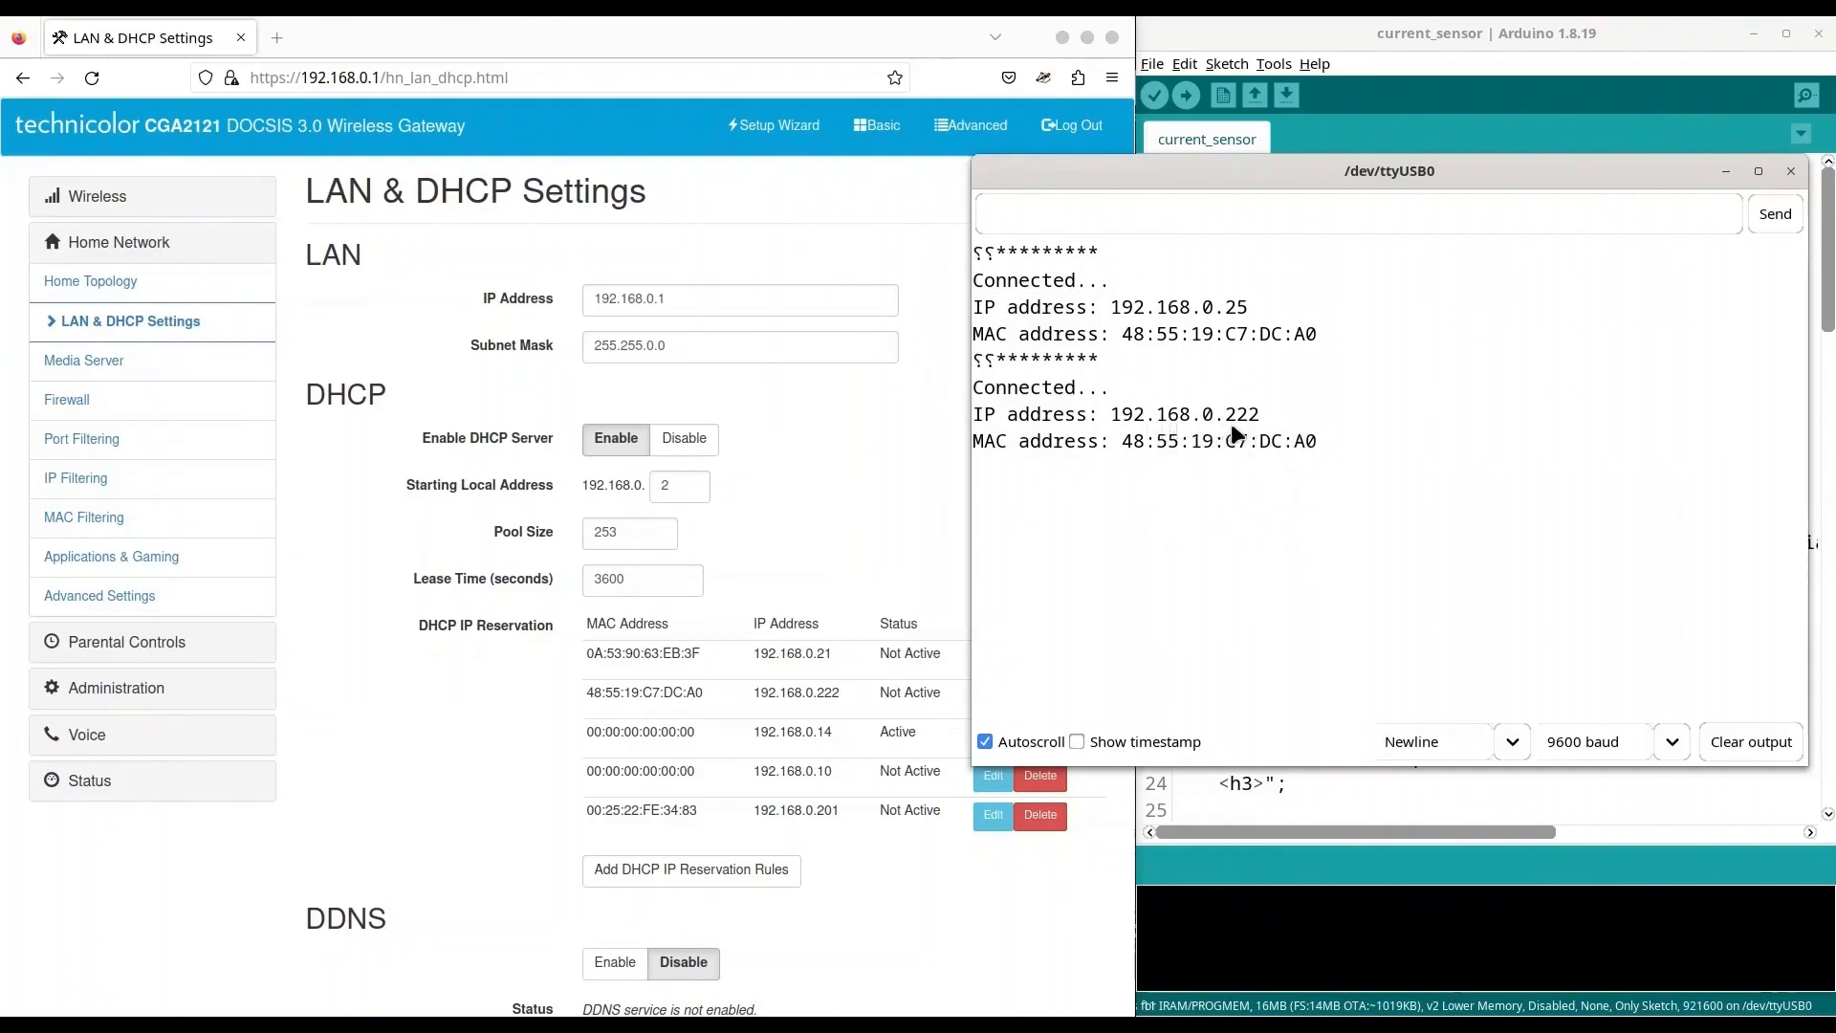
{"action": "mouse_move", "coordinate": [1272, 425]}
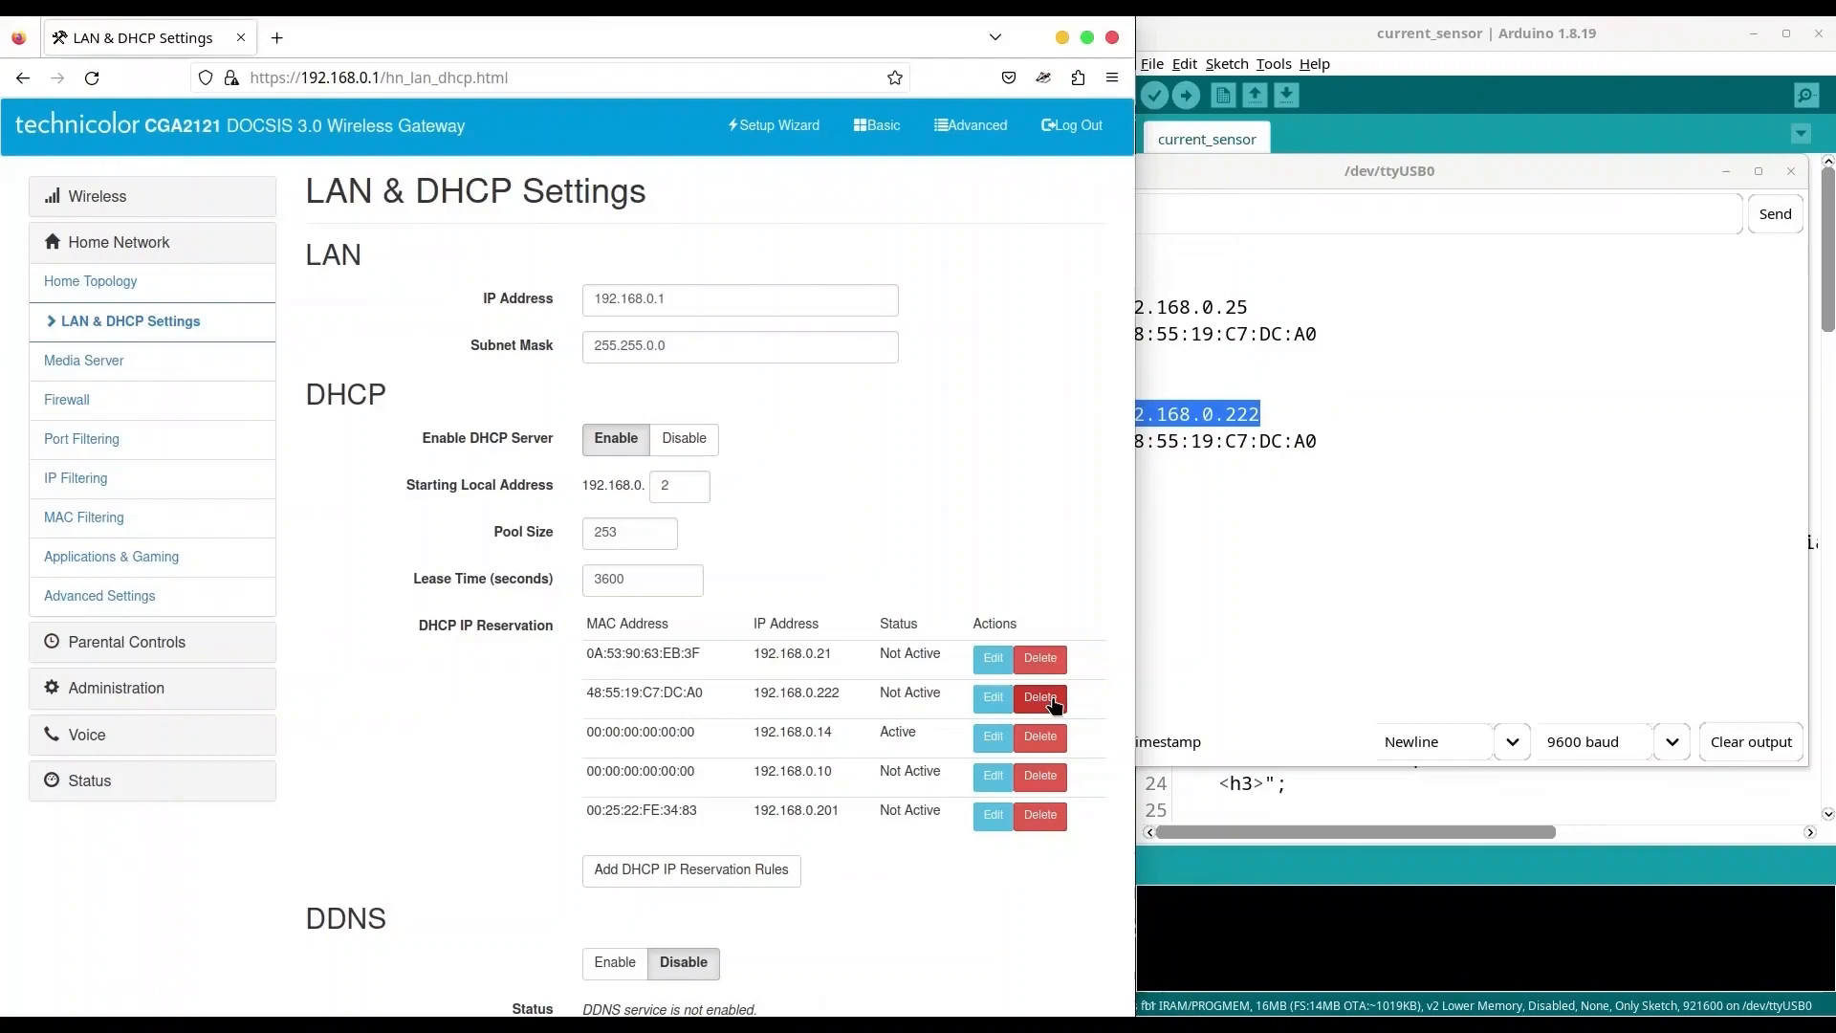
Delete the 48:55:19:C7:DC:A0 → 192.168.0.222 reservation rule and save, leaving four entries.
{"action": "left_click", "coordinate": [1040, 696]}
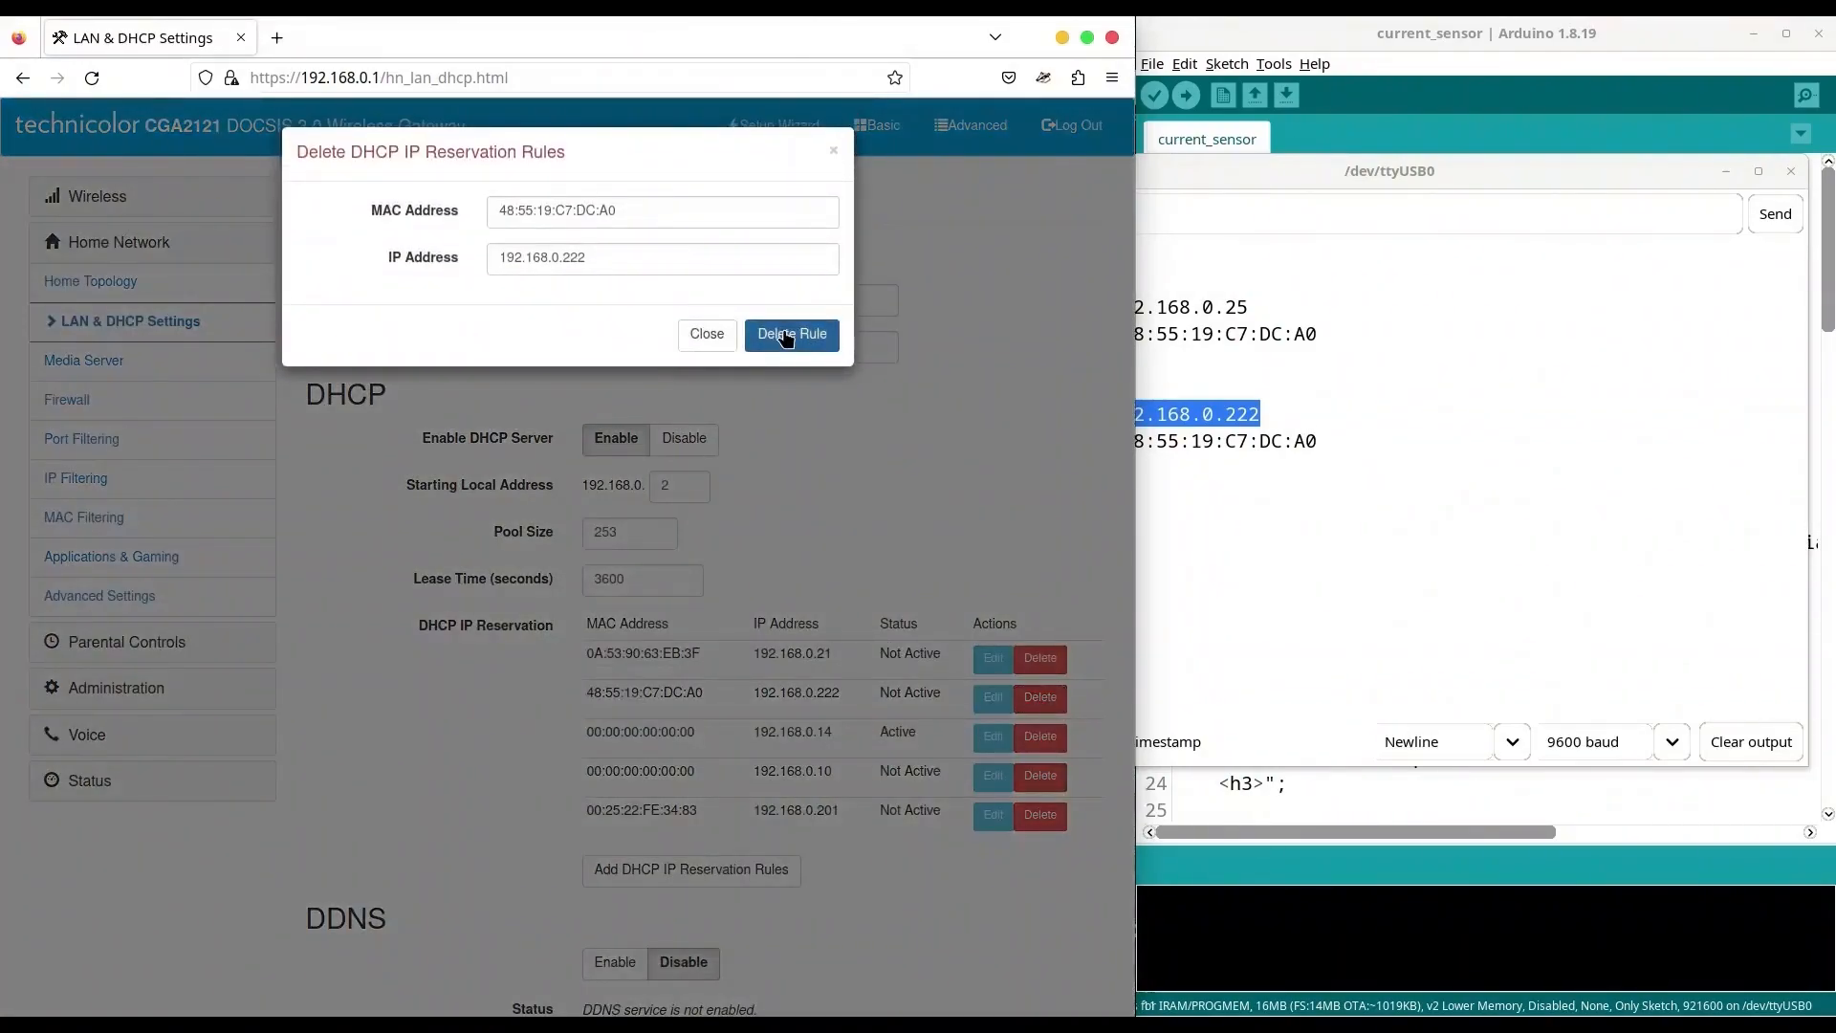
{"action": "left_click", "coordinate": [792, 333]}
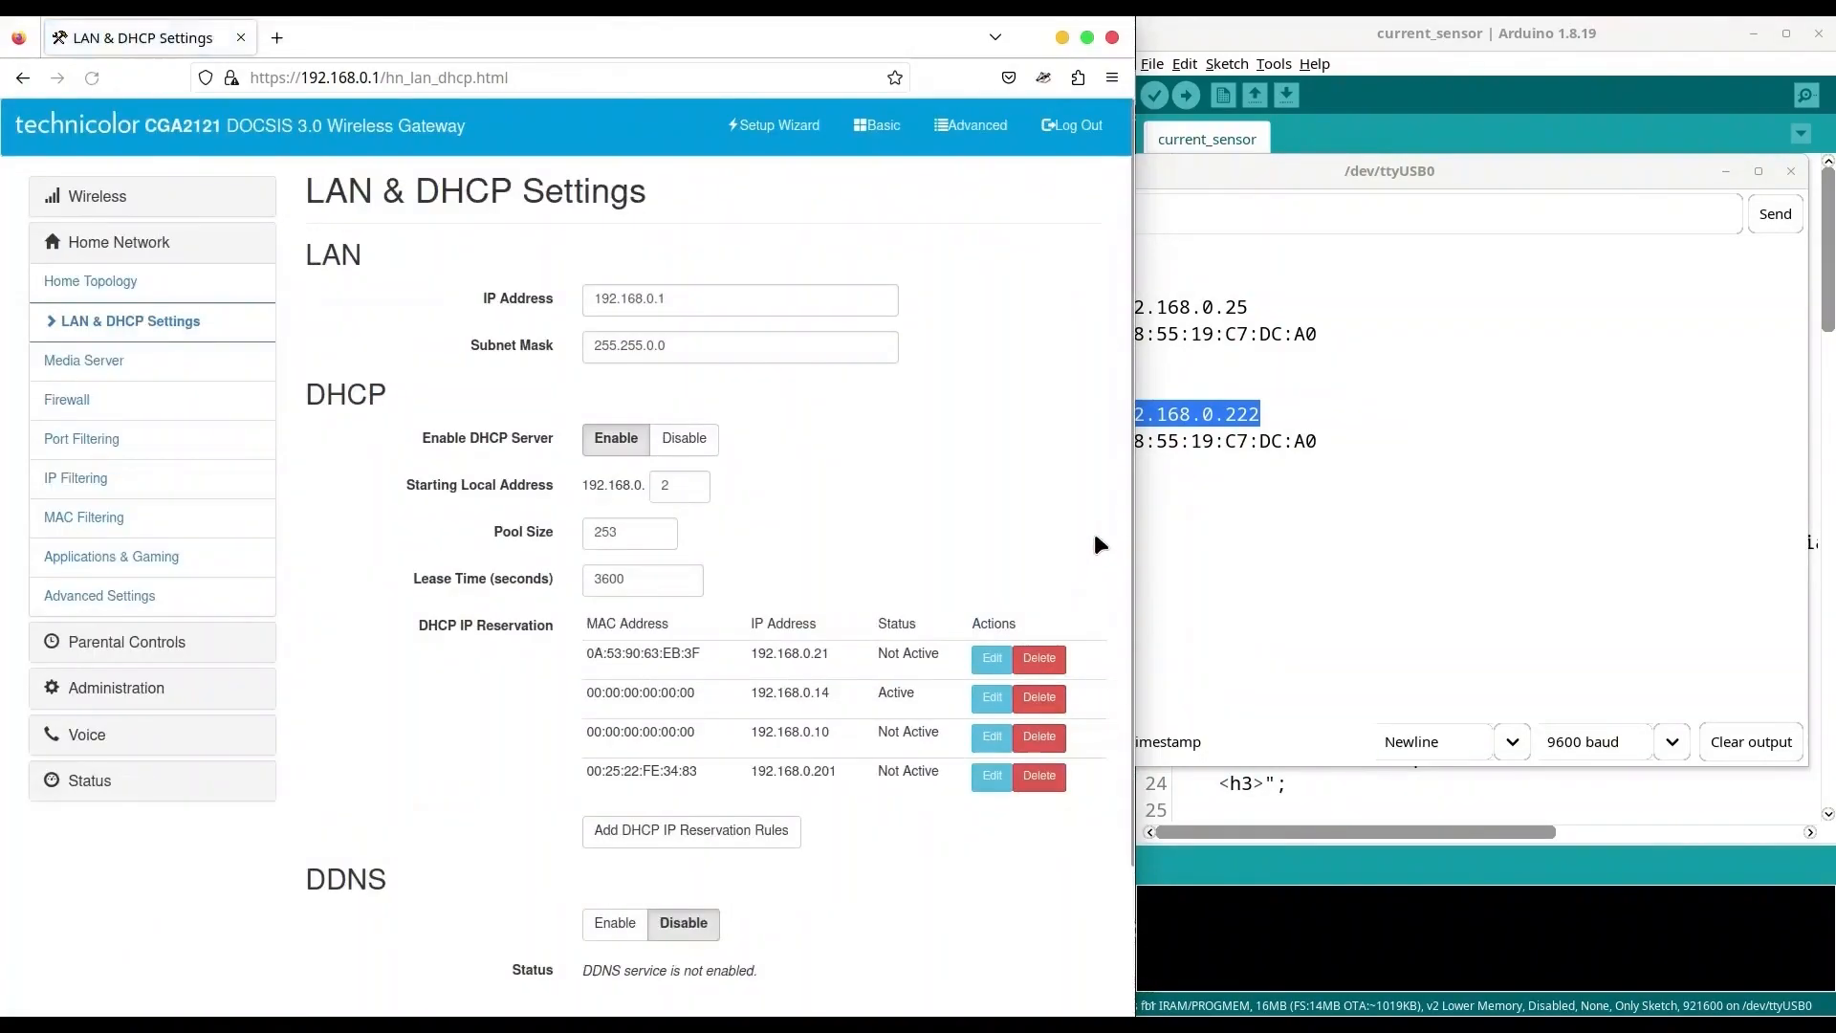
{"action": "scroll", "scroll_direction": "down", "scroll_amount": 3}
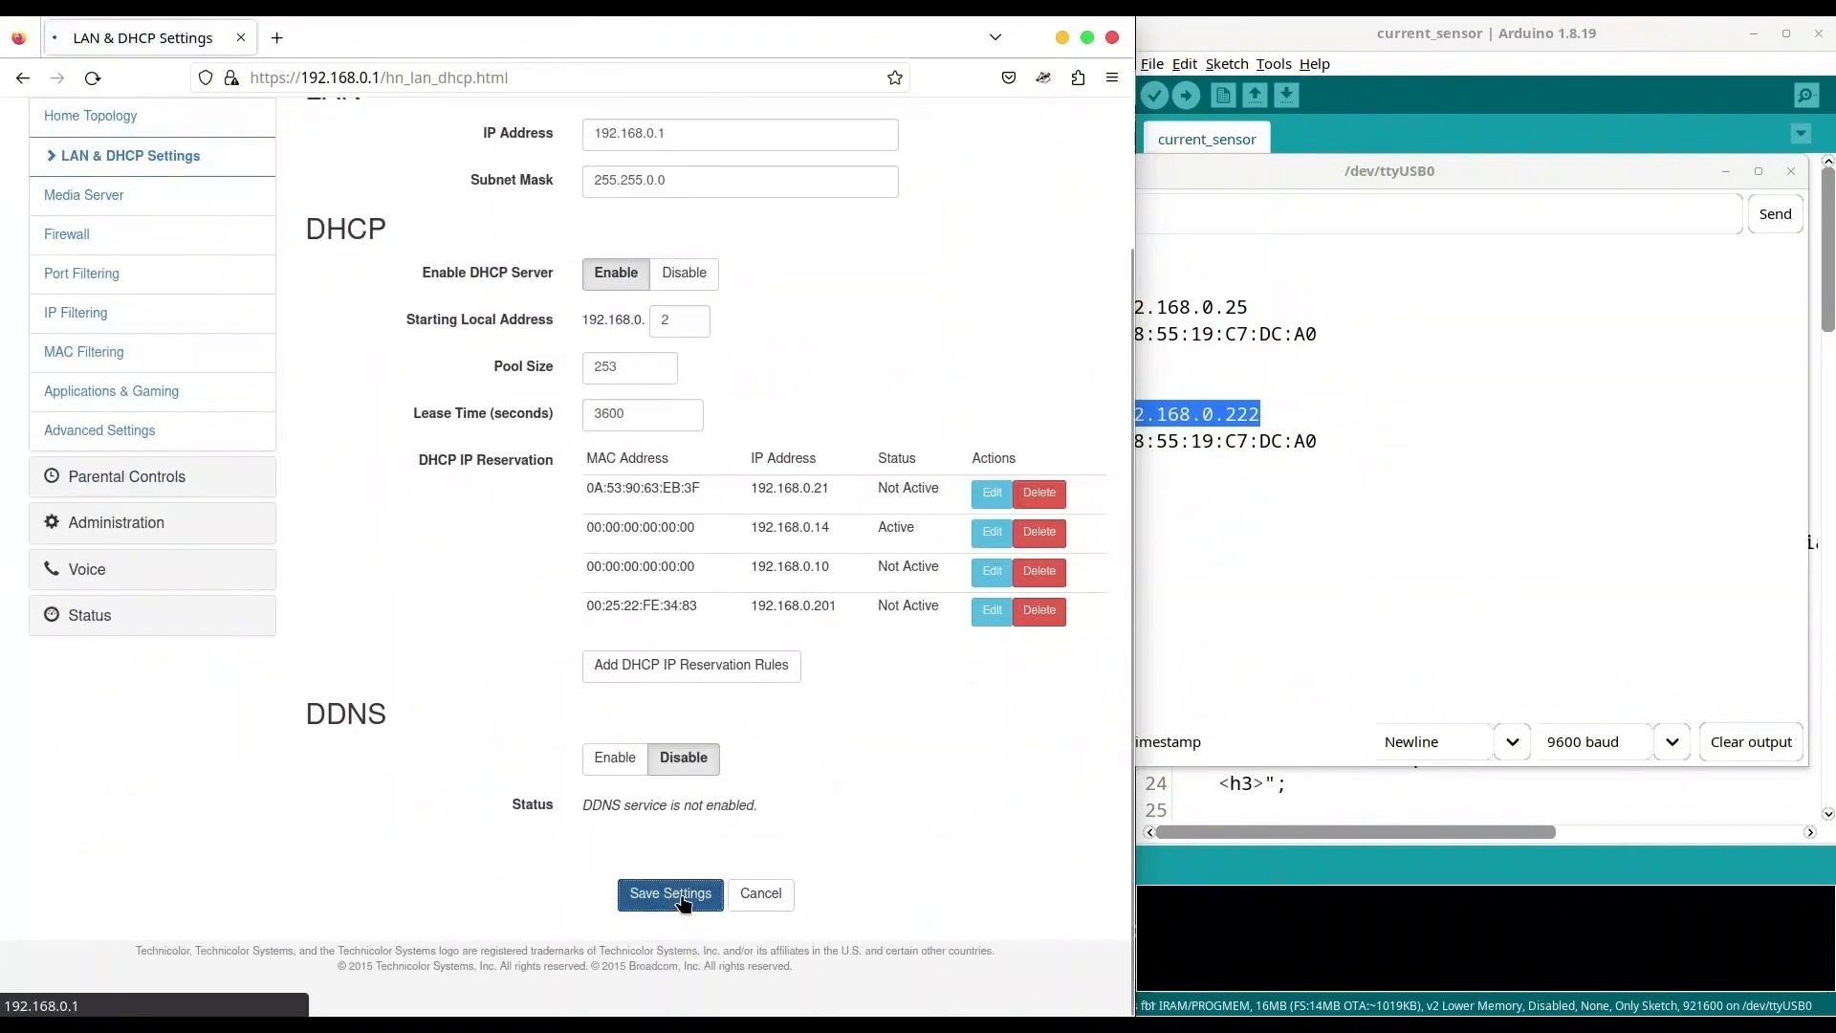